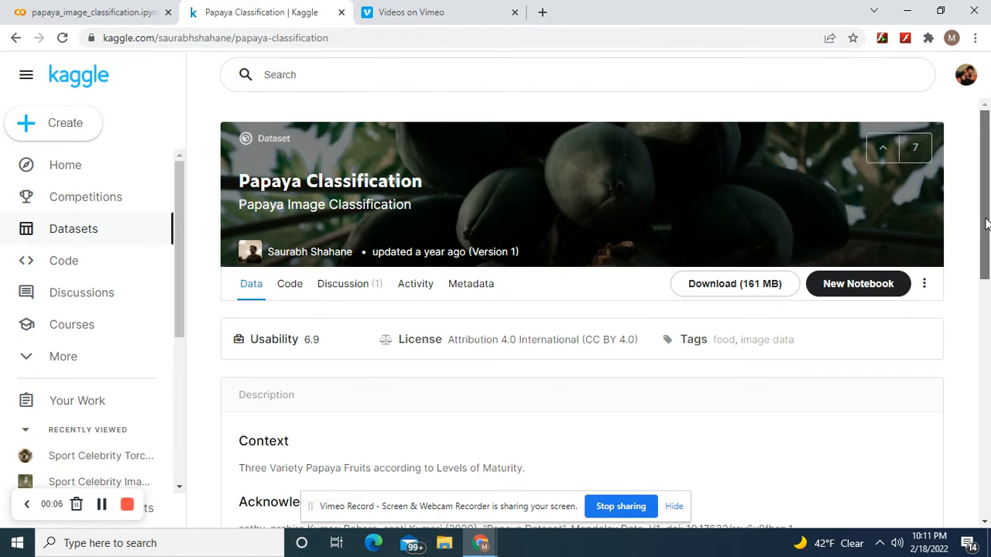
Switch to the papaya_image_classification.ipynb notebook tab in Colab
scroll("down", 3)
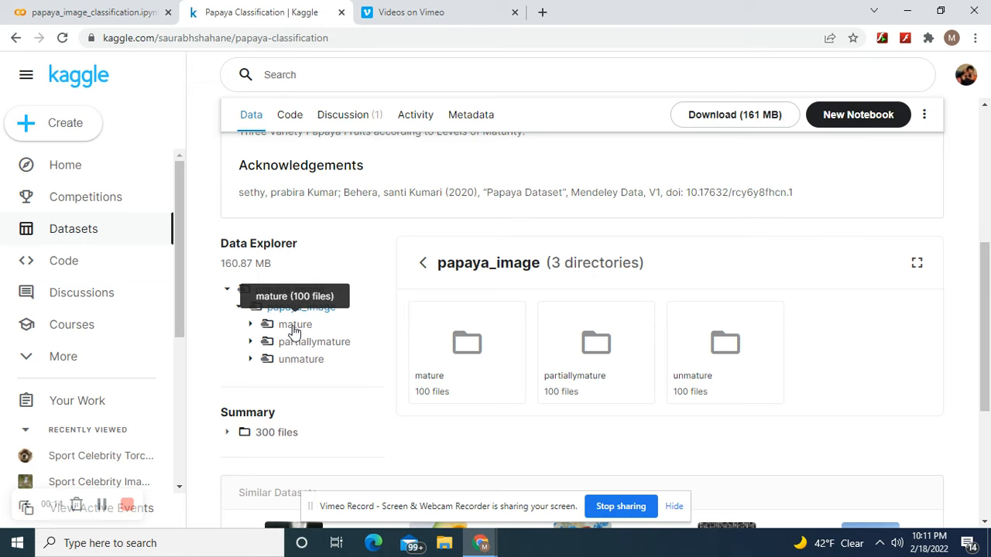
mouse_move(294, 372)
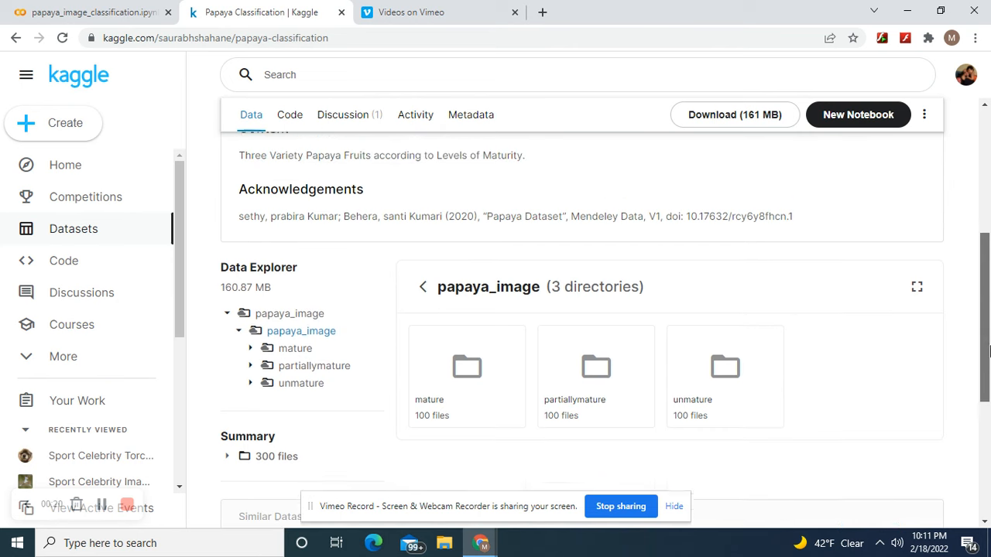
scroll("up", 3)
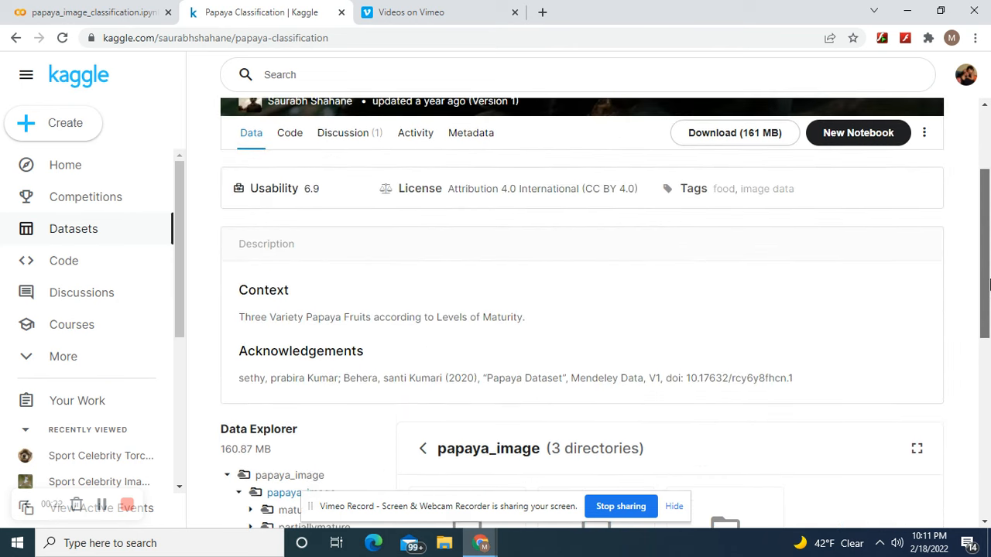
scroll("up", 3)
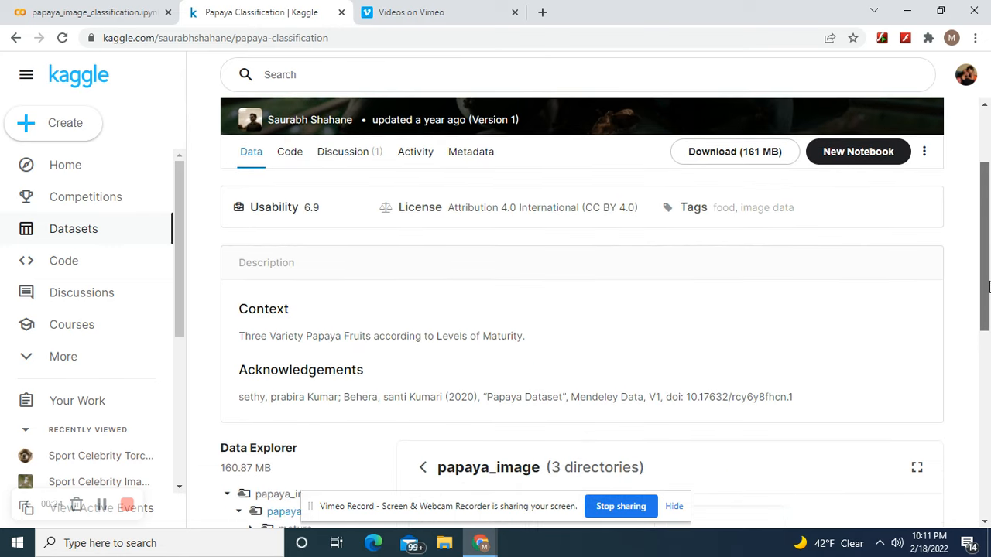
scroll("up", 3)
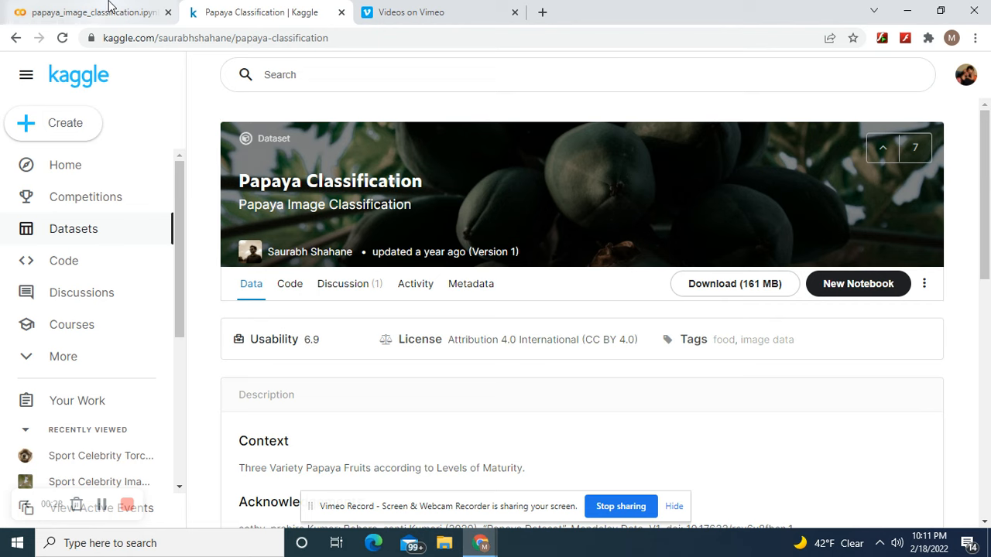
left_click(92, 13)
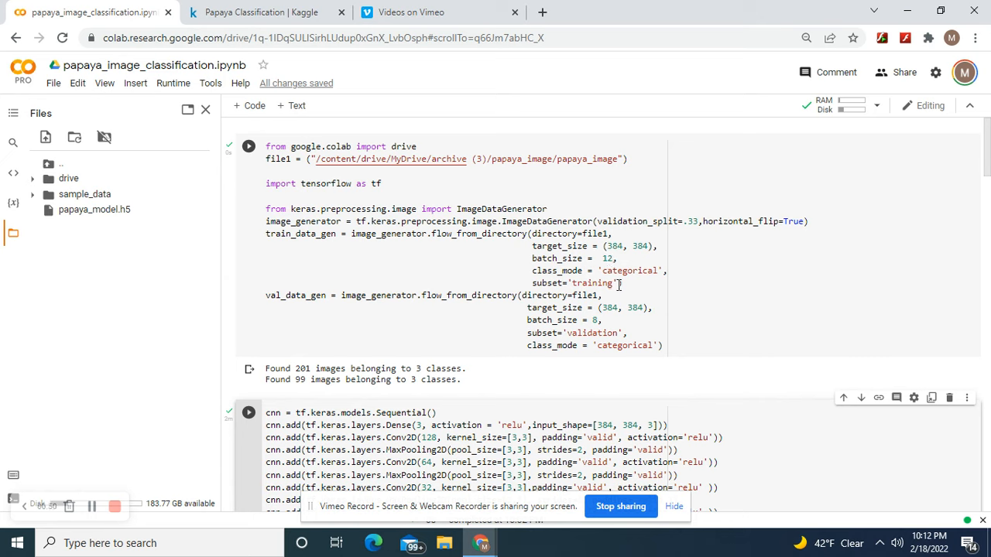
mouse_move(629, 264)
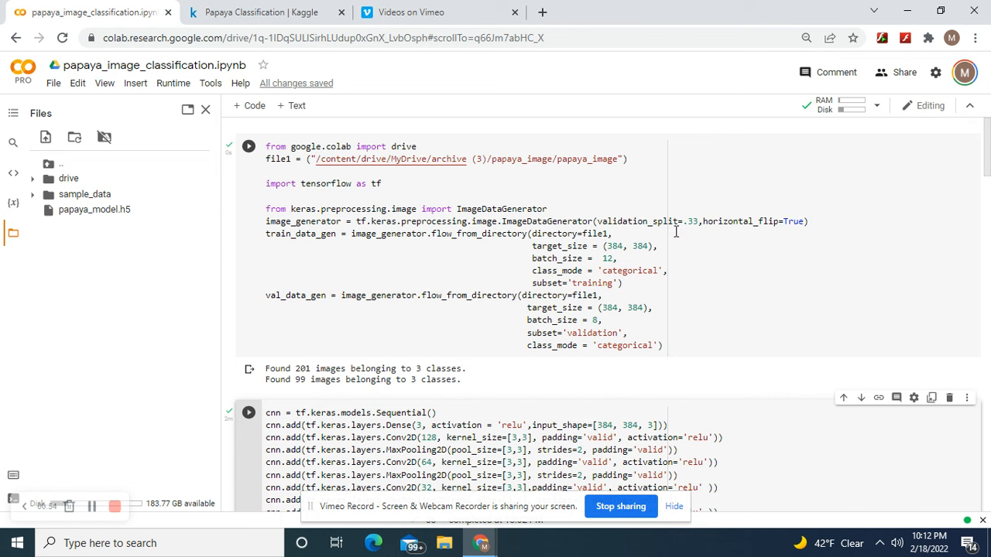
Scroll to the cell showing the 201/99 train-validation split and the CNN model code
left_click(248, 145)
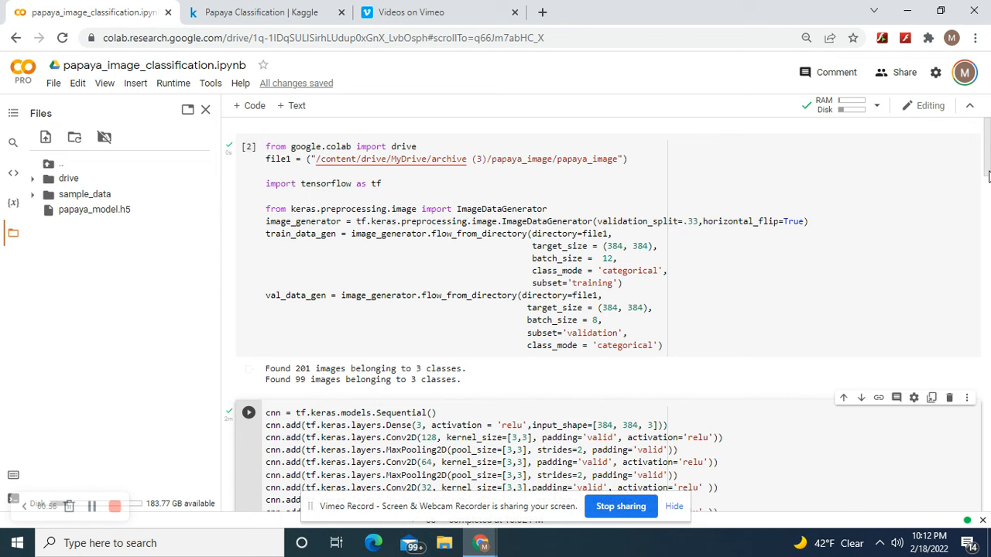
scroll("down", 3)
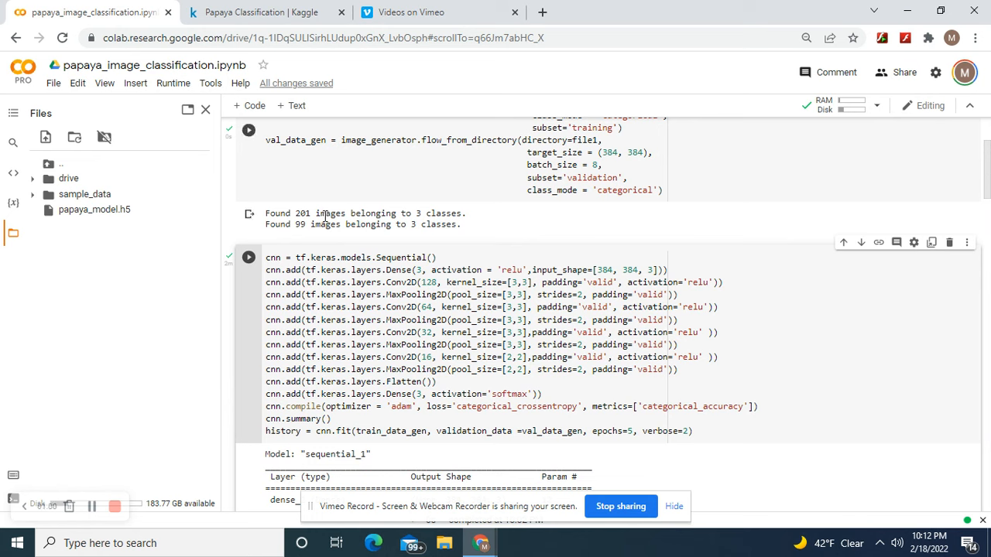
mouse_move(296, 230)
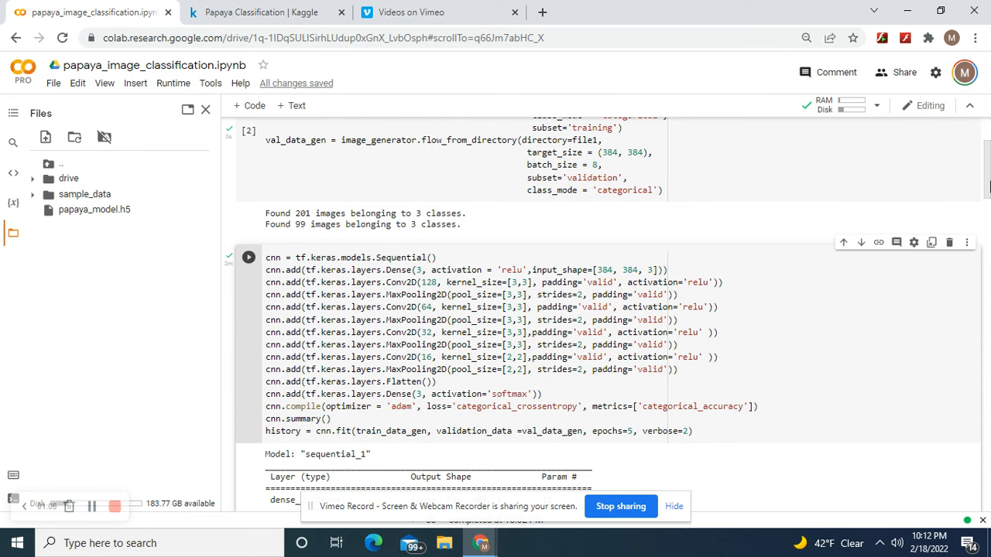
scroll("down", 3)
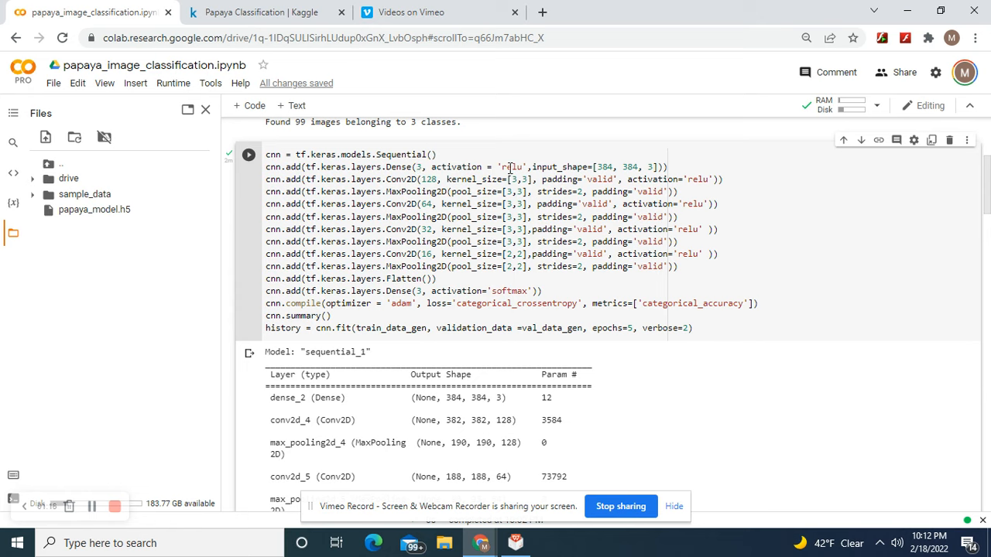
mouse_move(579, 168)
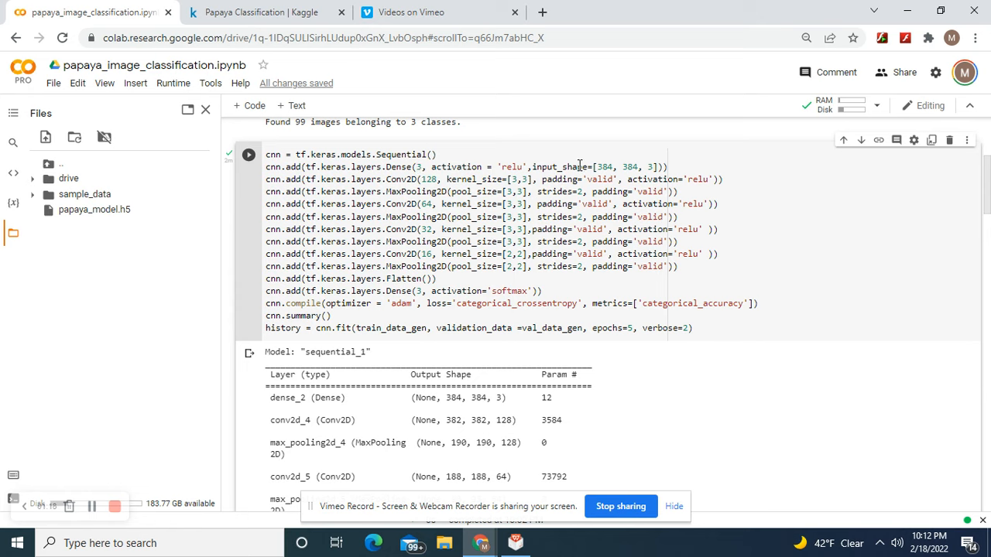
mouse_move(633, 165)
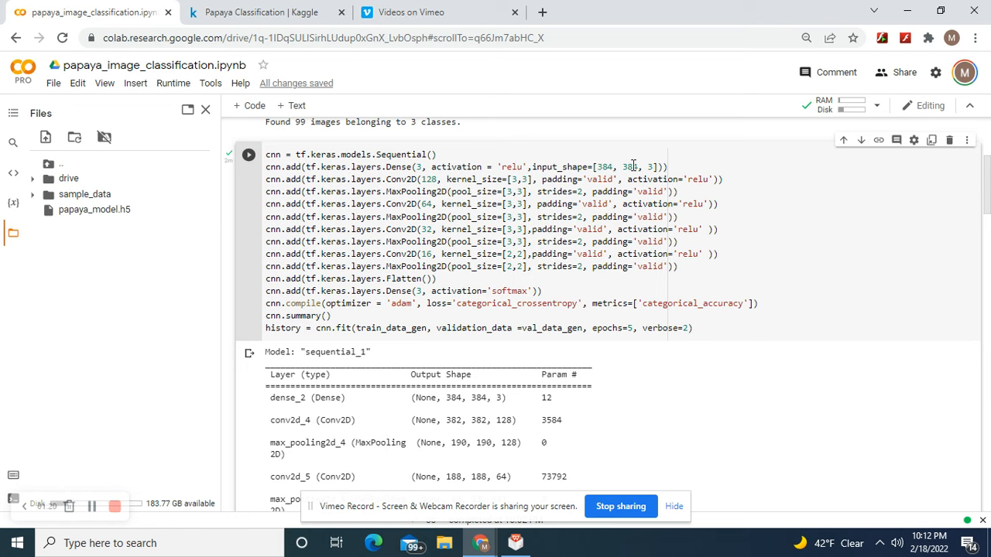
mouse_move(648, 166)
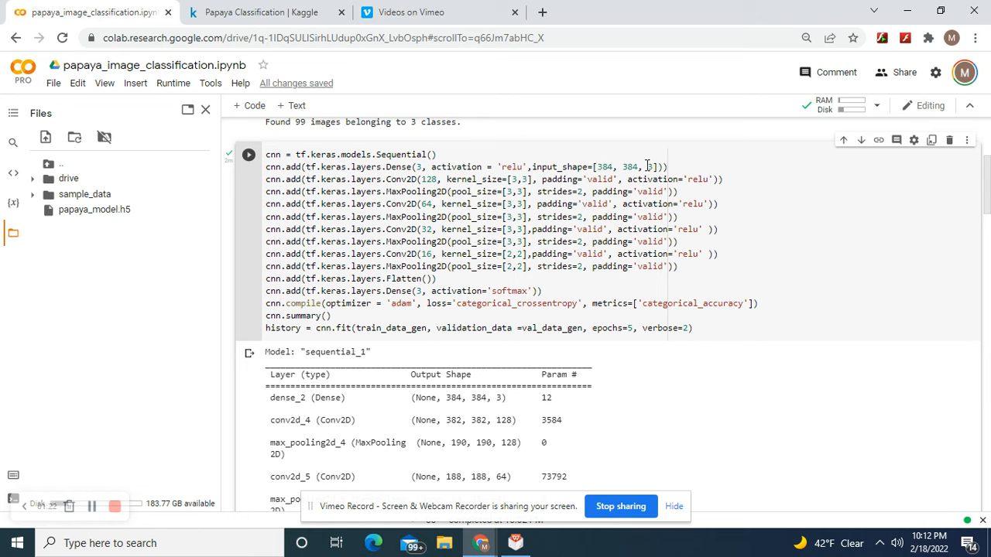
mouse_move(703, 186)
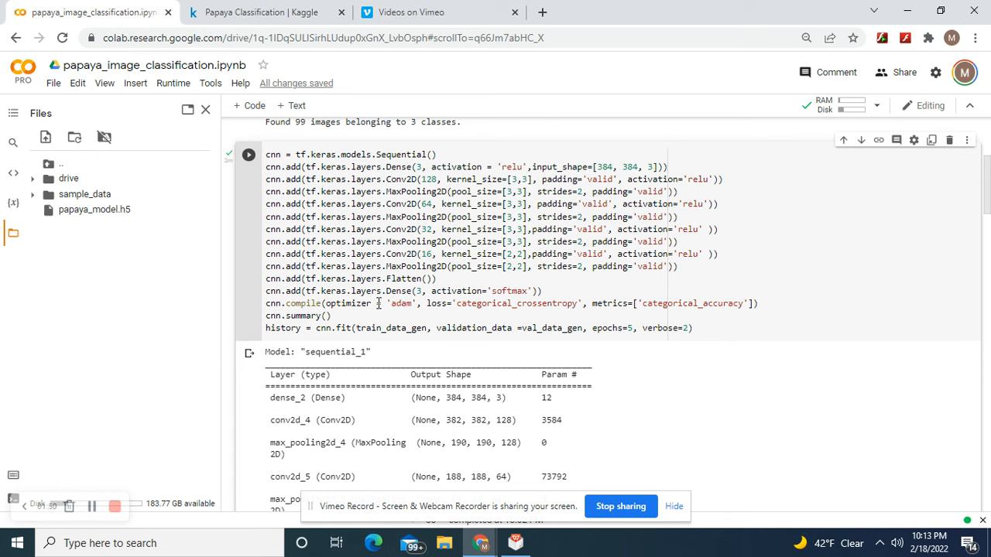
mouse_move(542, 305)
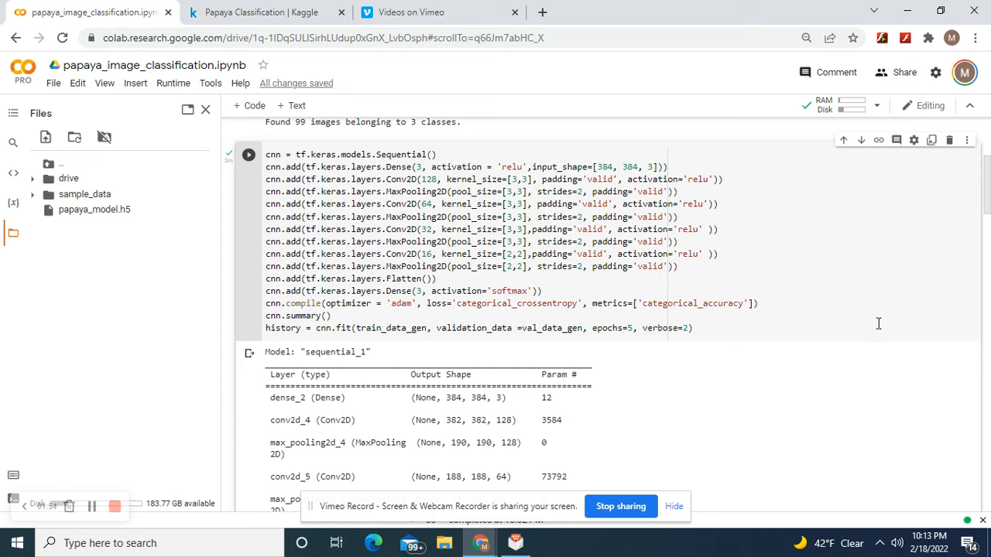
scroll("down", 3)
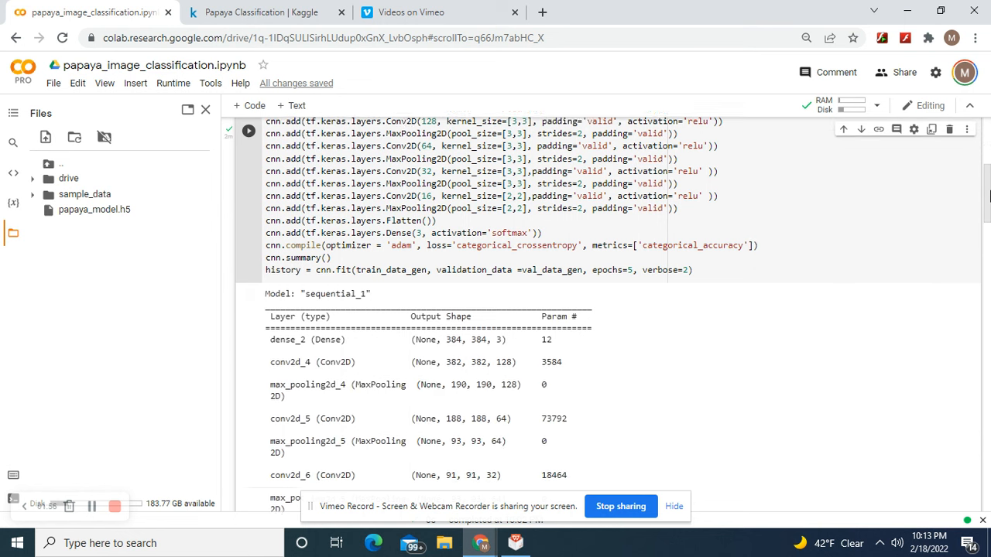
scroll("up", 3)
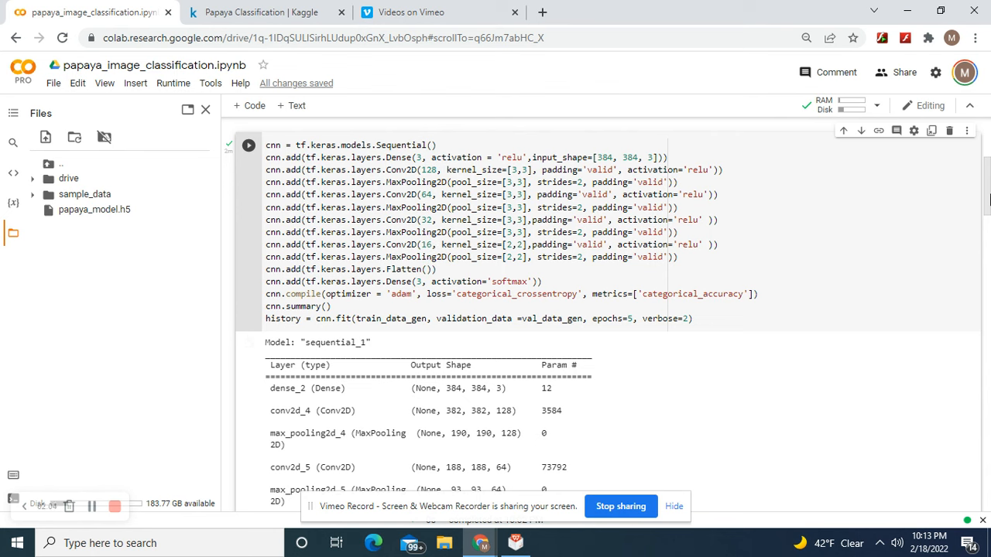
scroll("up", 3)
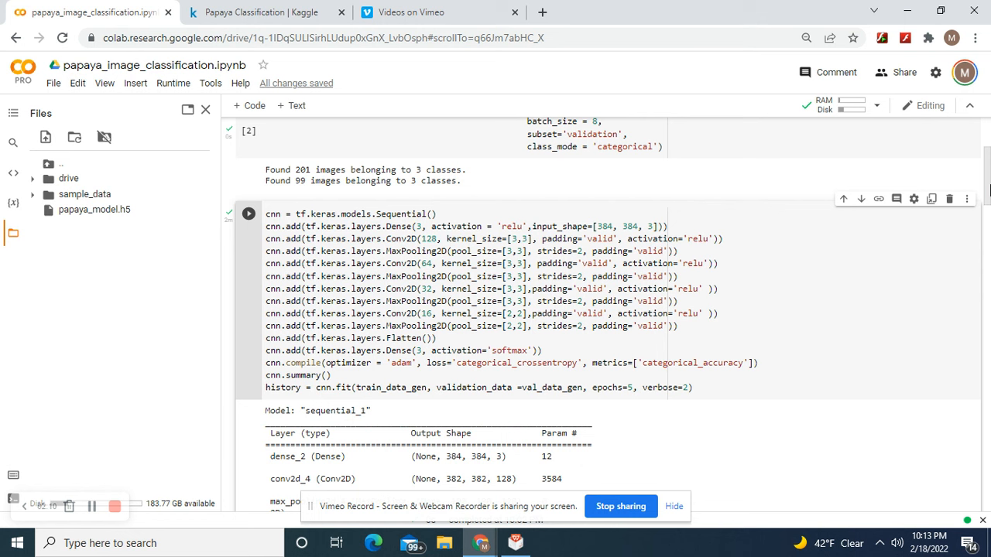
scroll("down", 3)
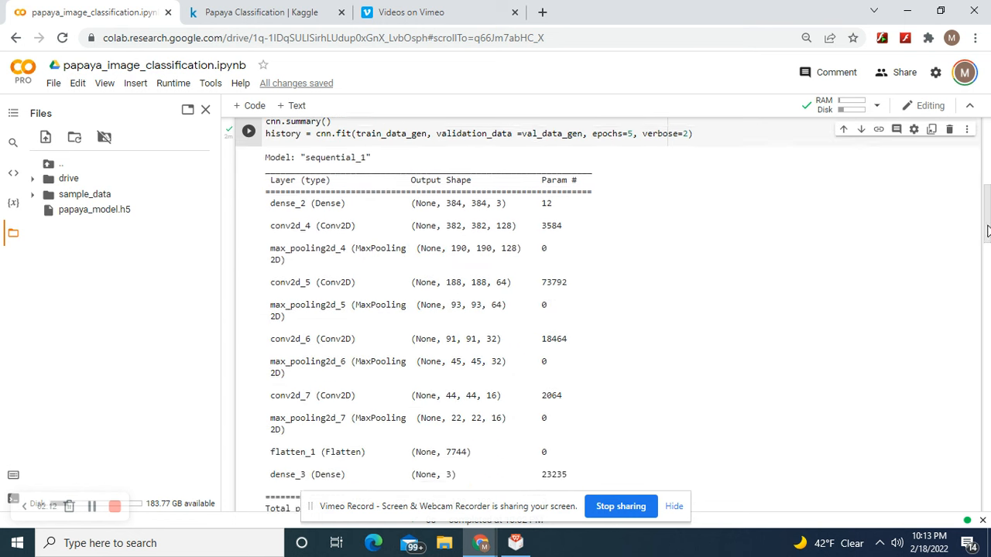
scroll("up", 3)
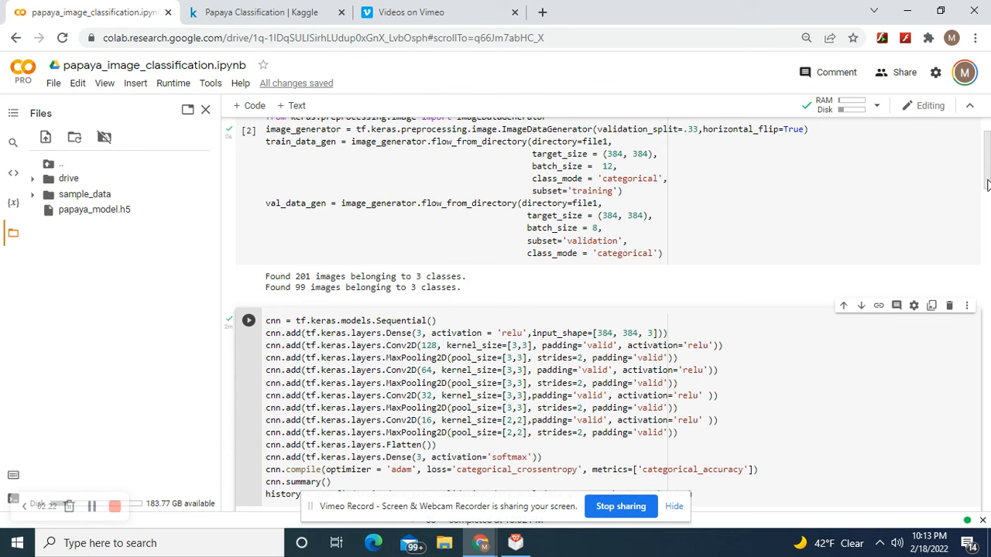
scroll("down", 3)
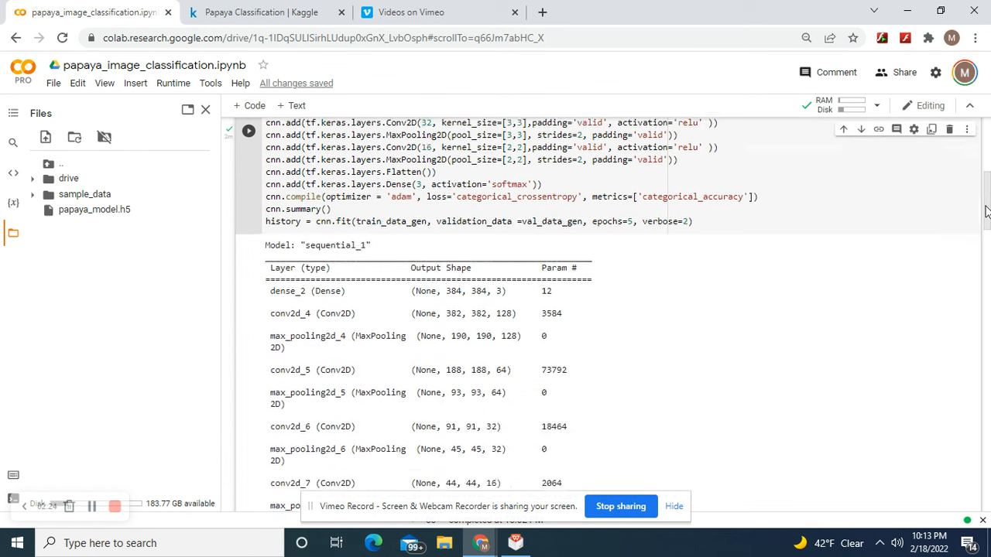
scroll("down", 3)
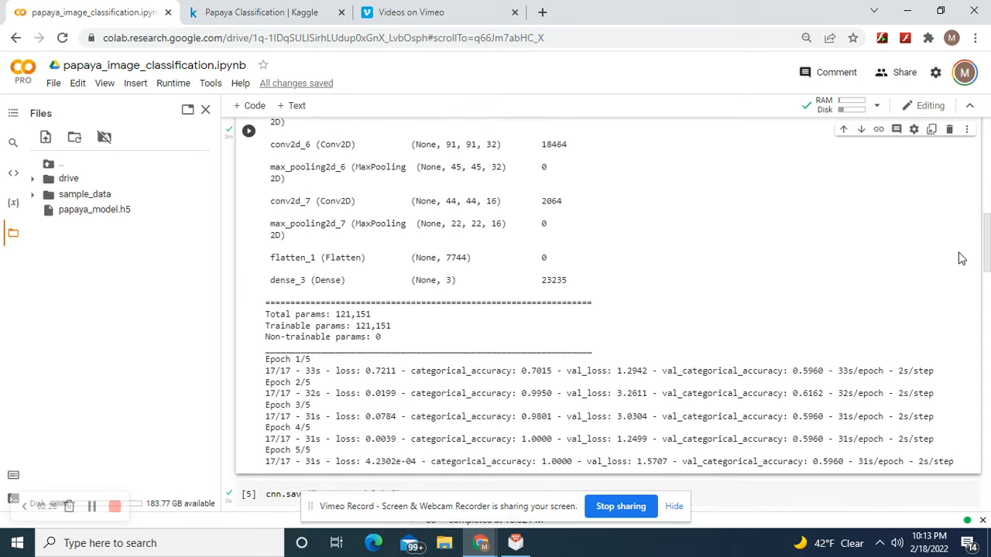
scroll("down", 3)
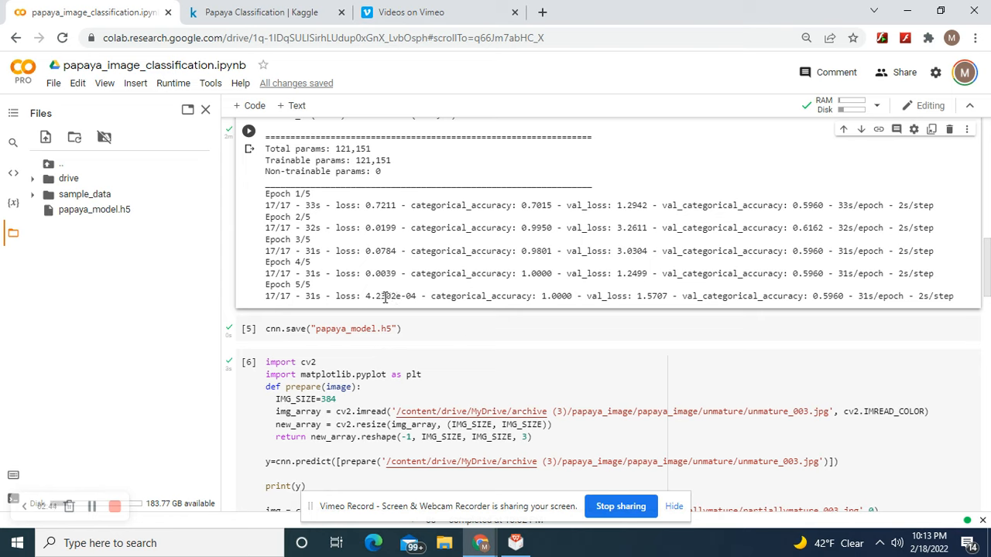
mouse_move(401, 308)
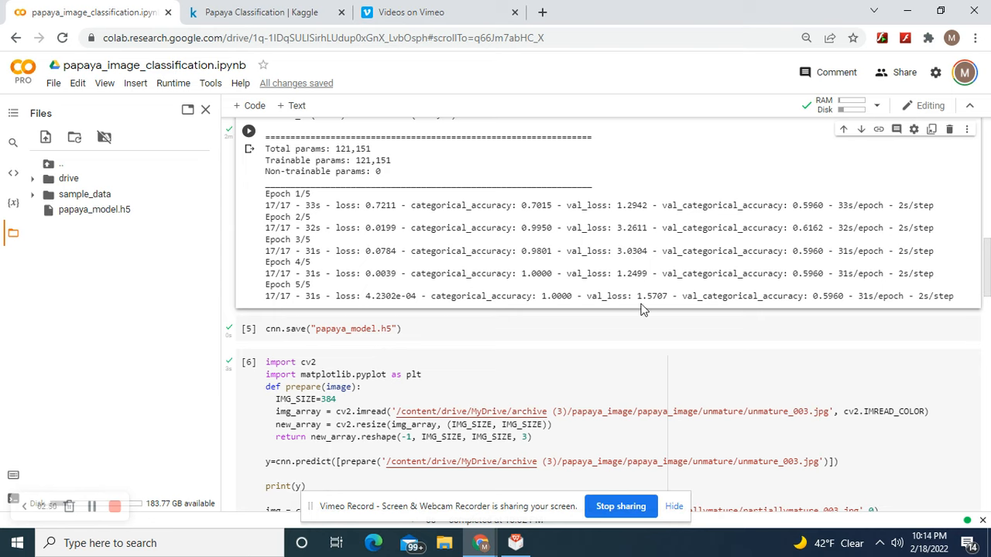
mouse_move(875, 296)
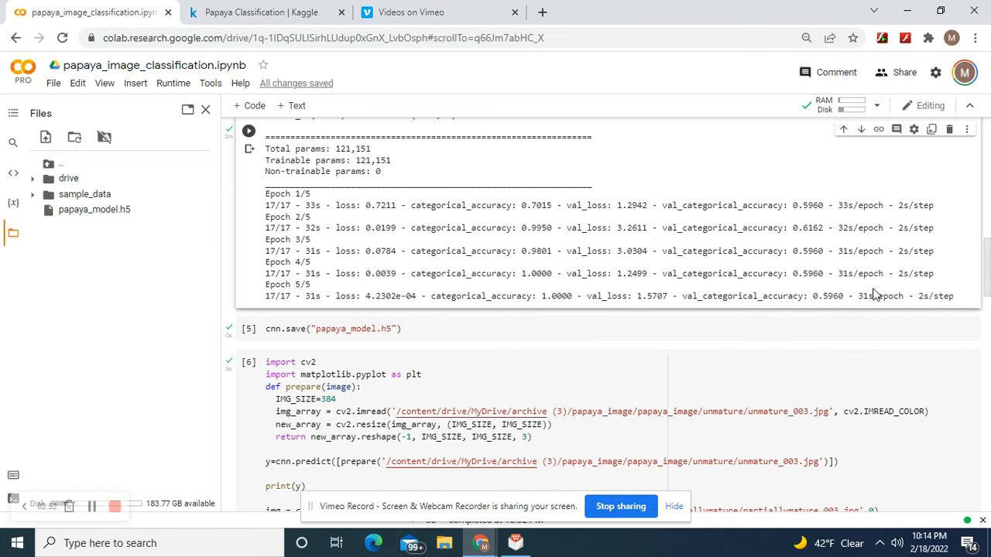
scroll("down", 3)
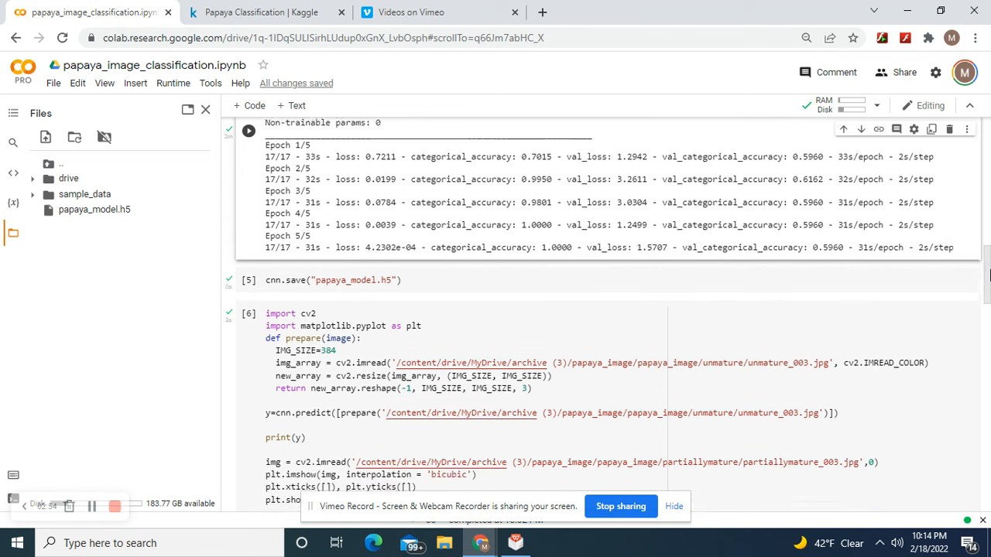
scroll("down", 3)
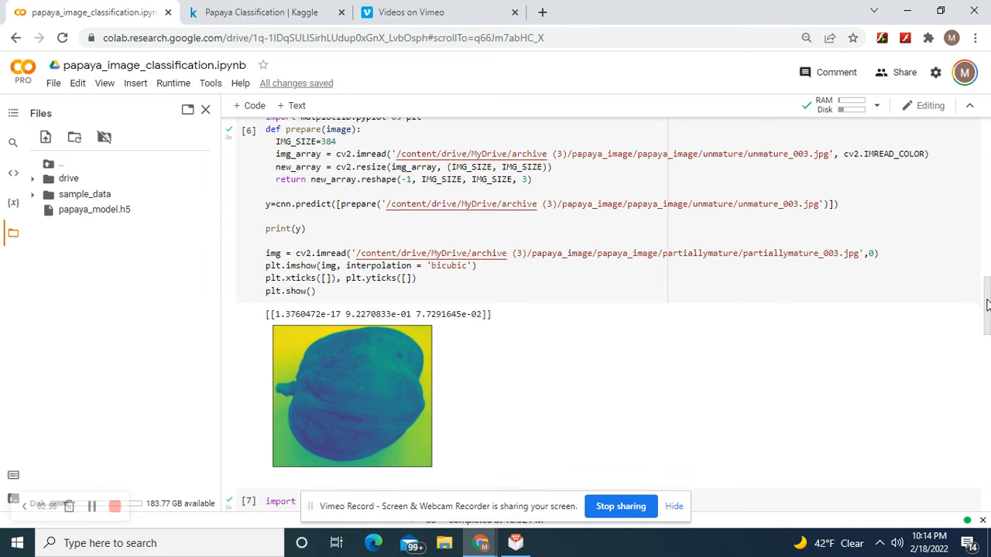
scroll("up", 3)
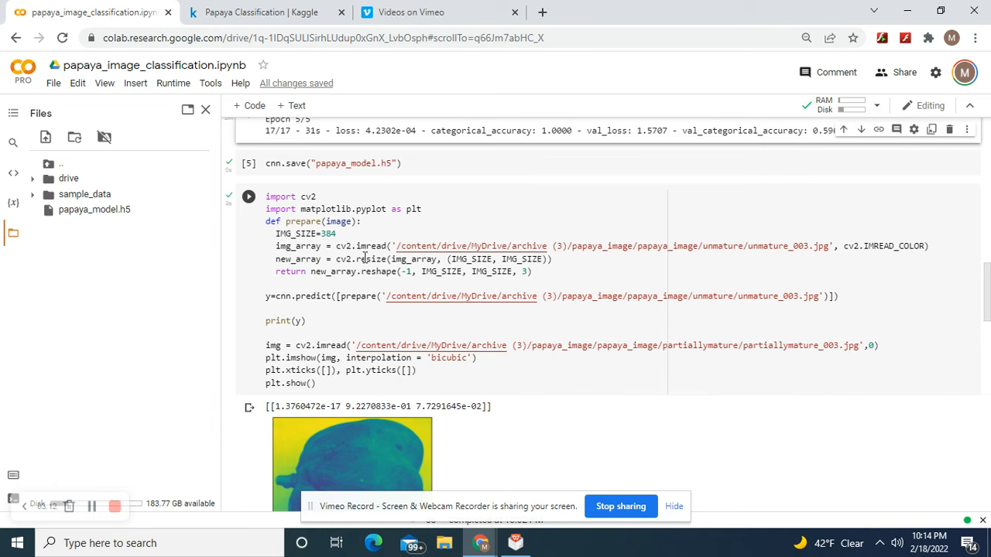
mouse_move(508, 255)
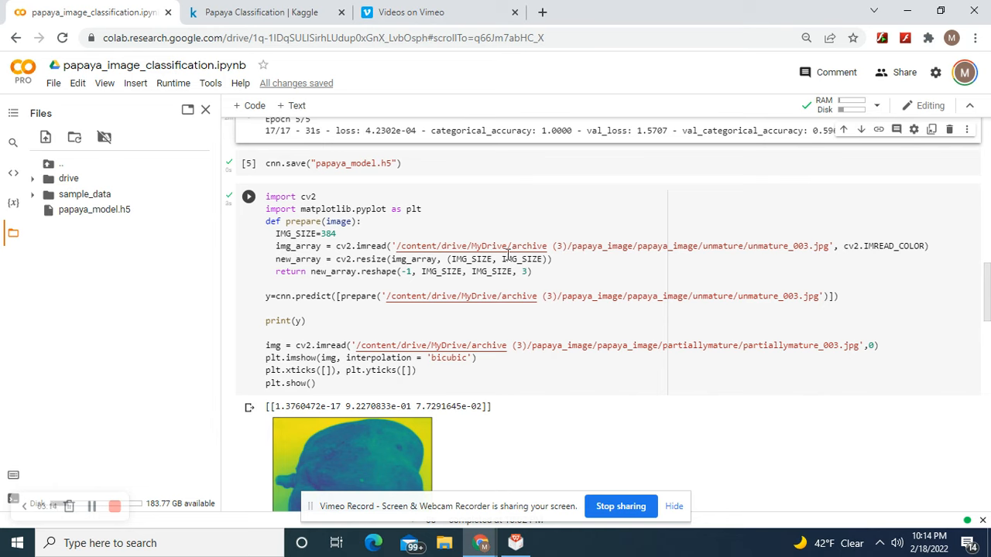
mouse_move(868, 263)
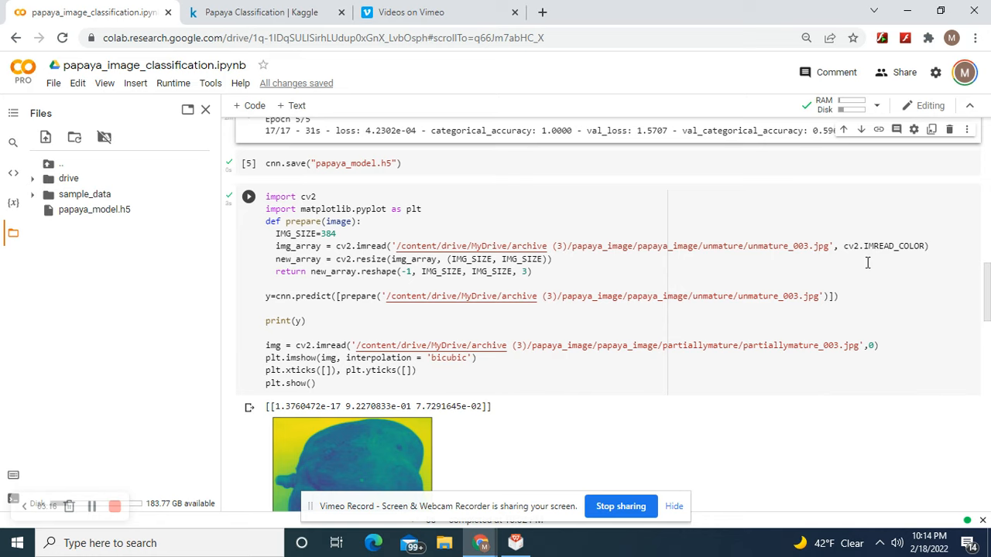
mouse_move(503, 277)
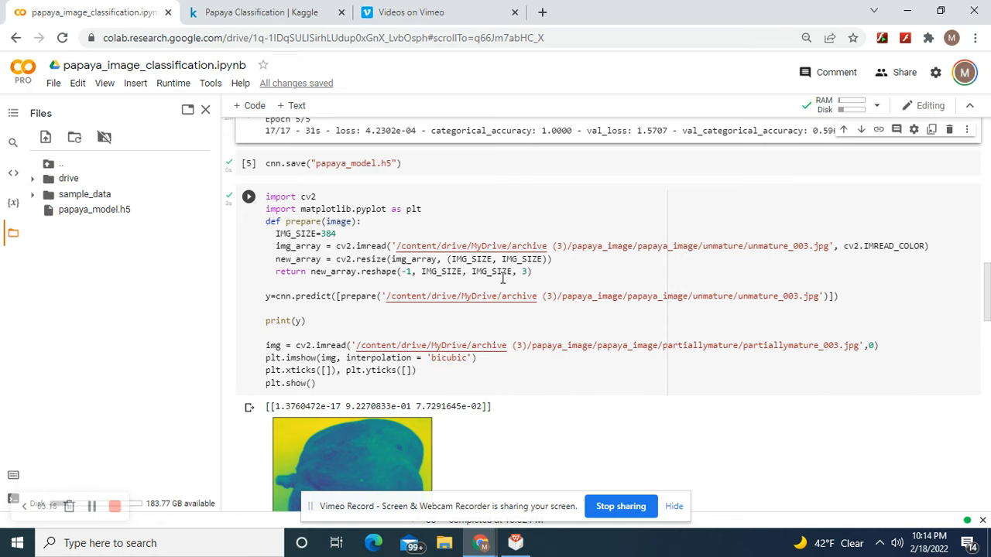
mouse_move(397, 333)
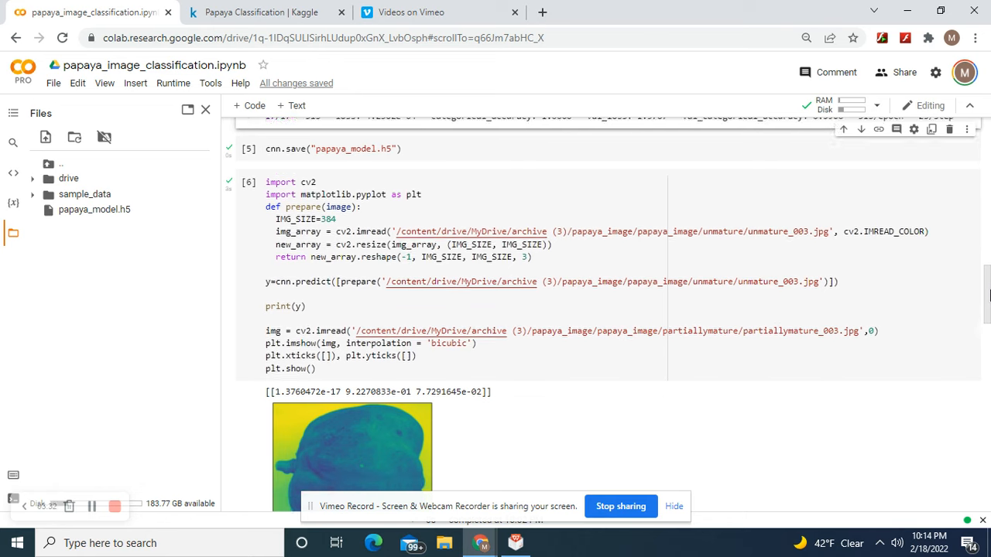
scroll("down", 3)
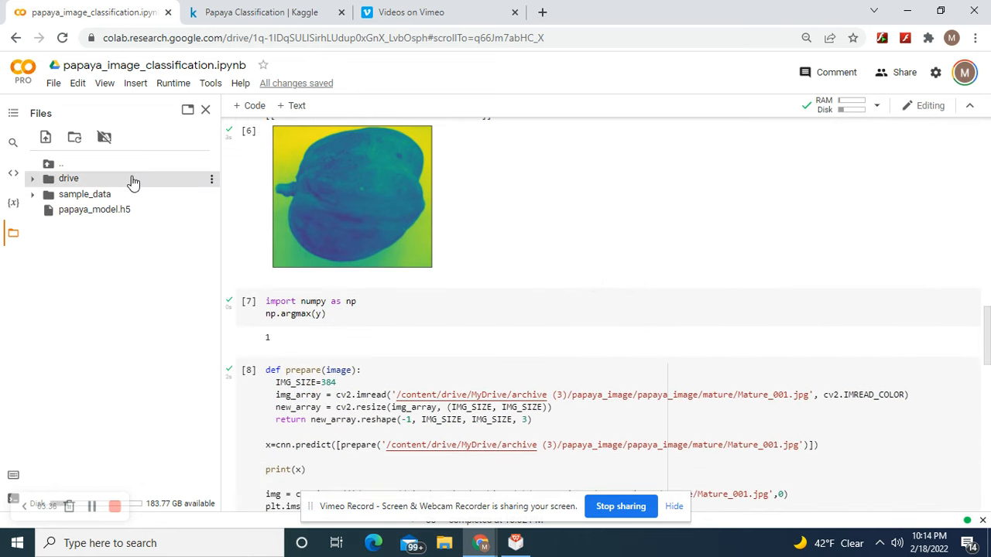
Expand the drive folder and collapse the archive and archive (2) folders
left_click(32, 178)
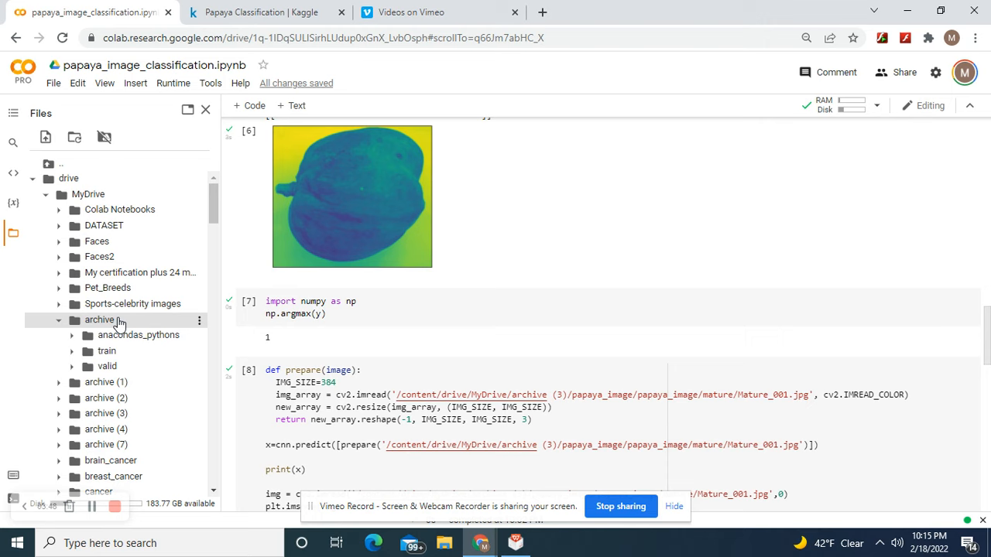
left_click(59, 319)
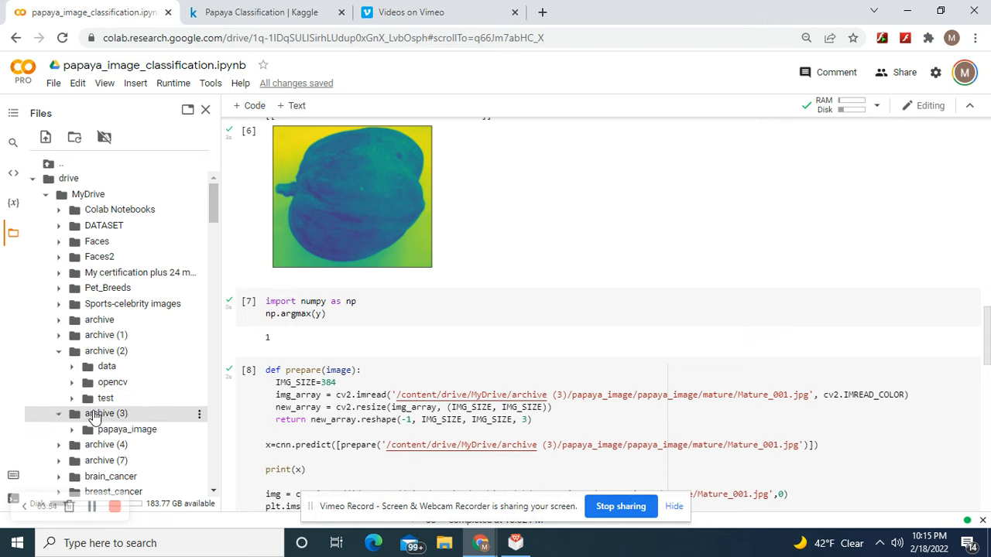
left_click(59, 350)
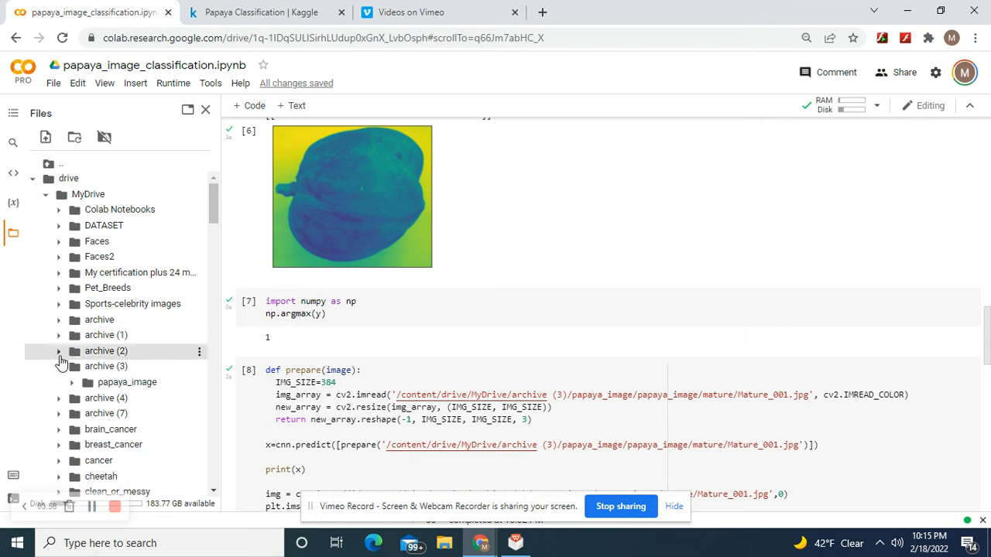
Expand archive (3) > papaya_image > papaya_image to show mature, partiallymature and unmature folders
left_click(71, 381)
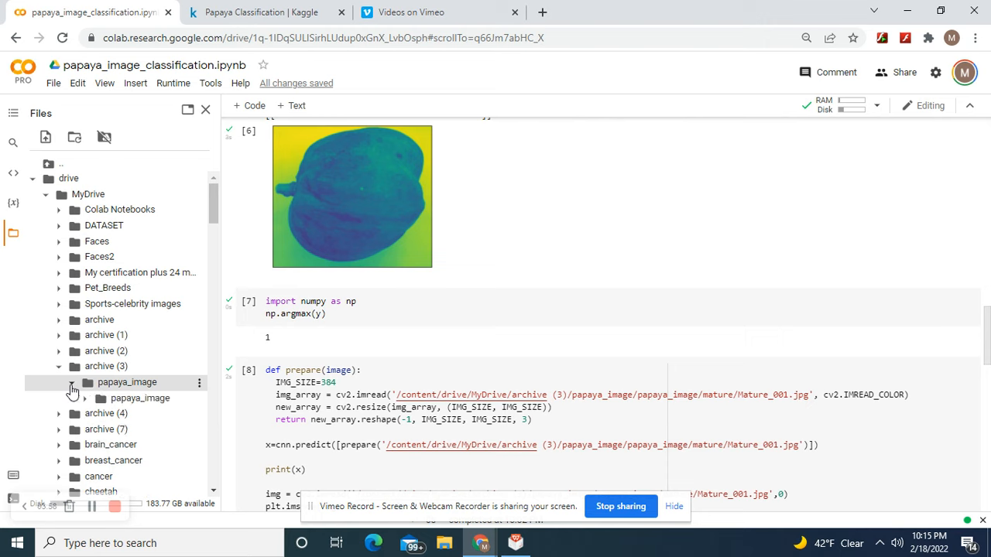
left_click(71, 398)
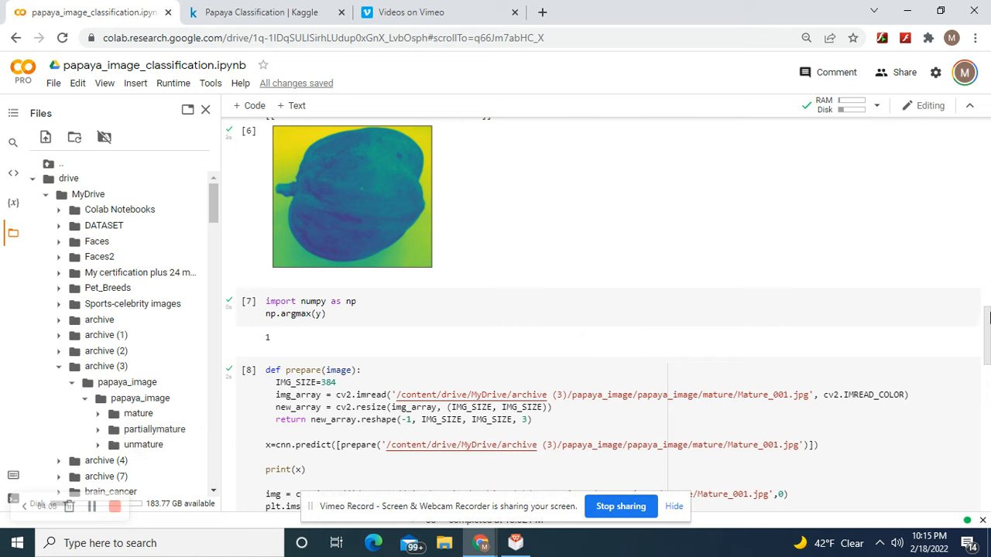
scroll("up", 3)
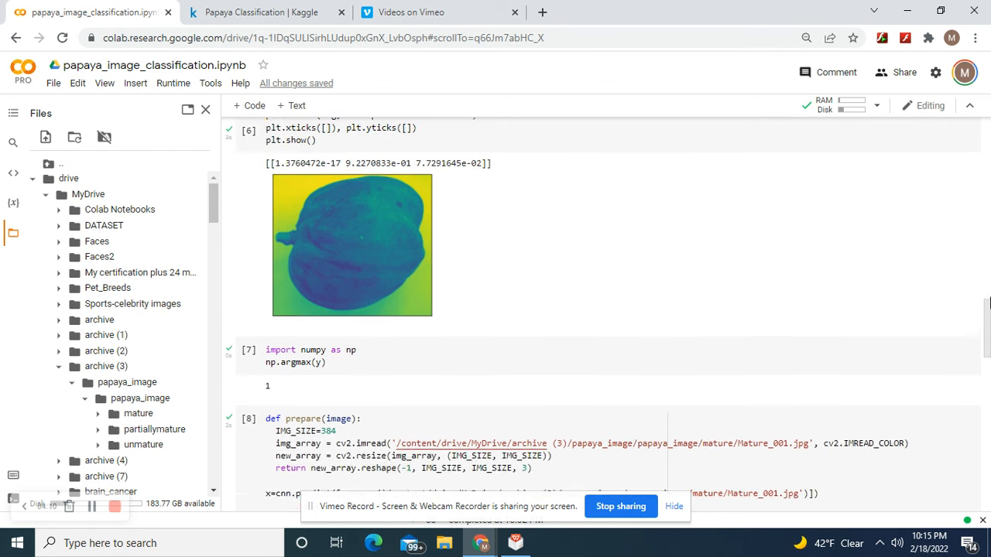
scroll("up", 3)
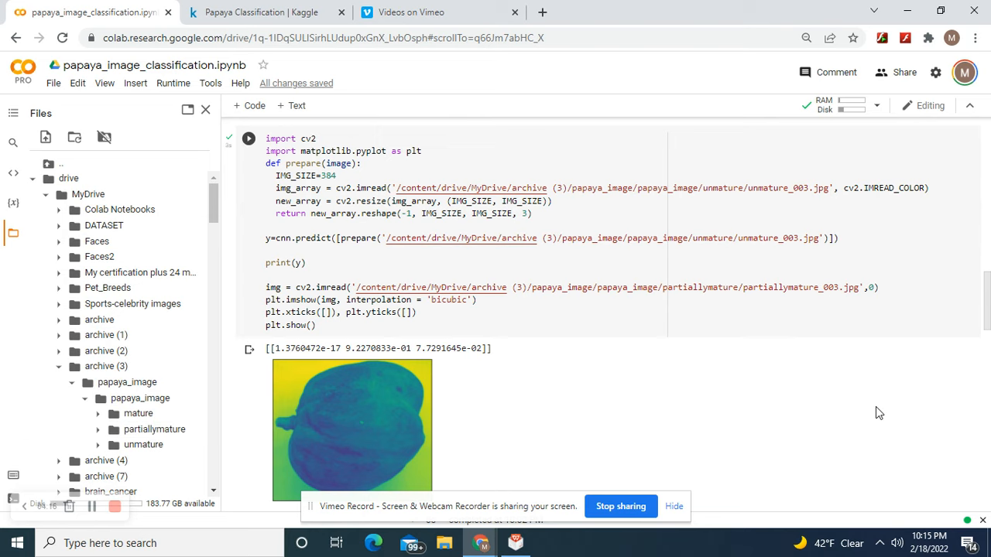
scroll("down", 3)
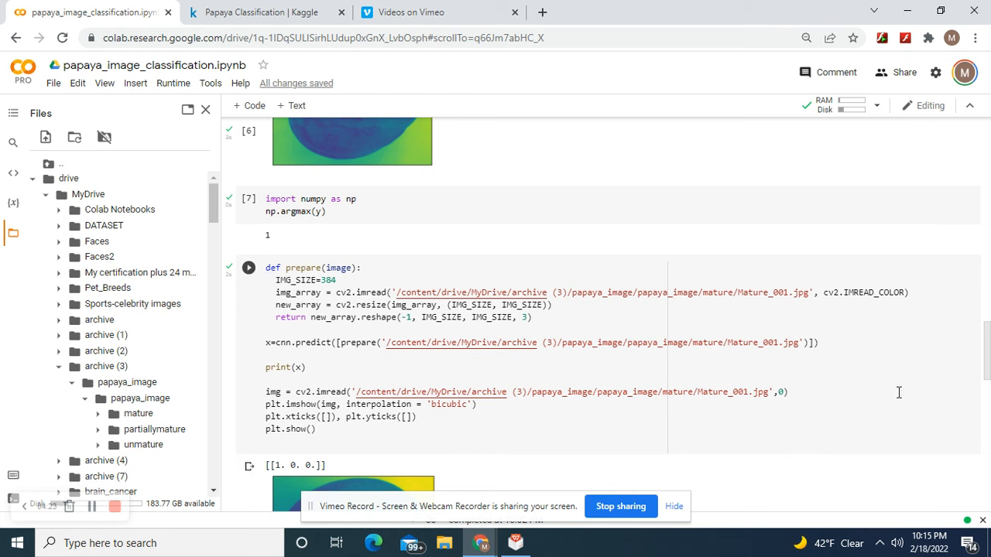
scroll("down", 3)
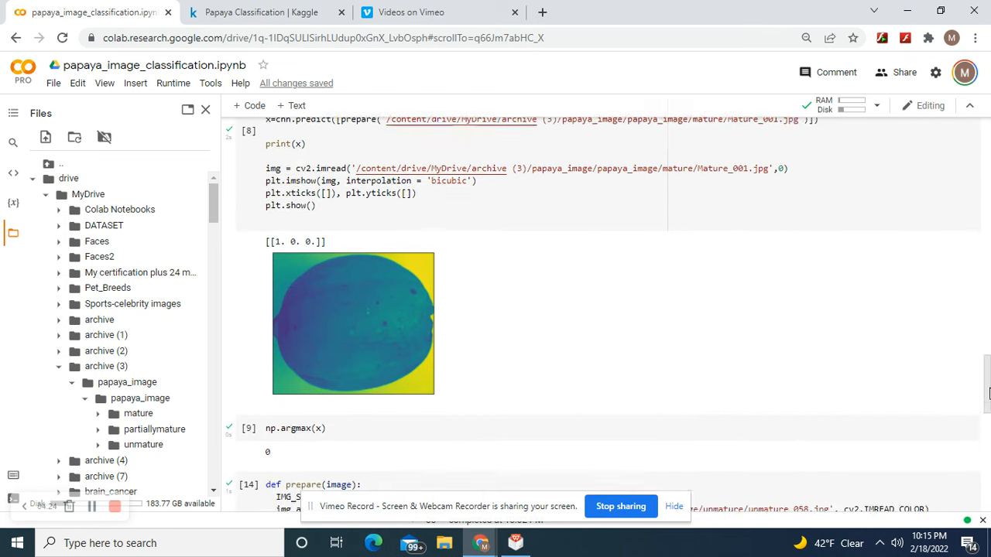
scroll("down", 3)
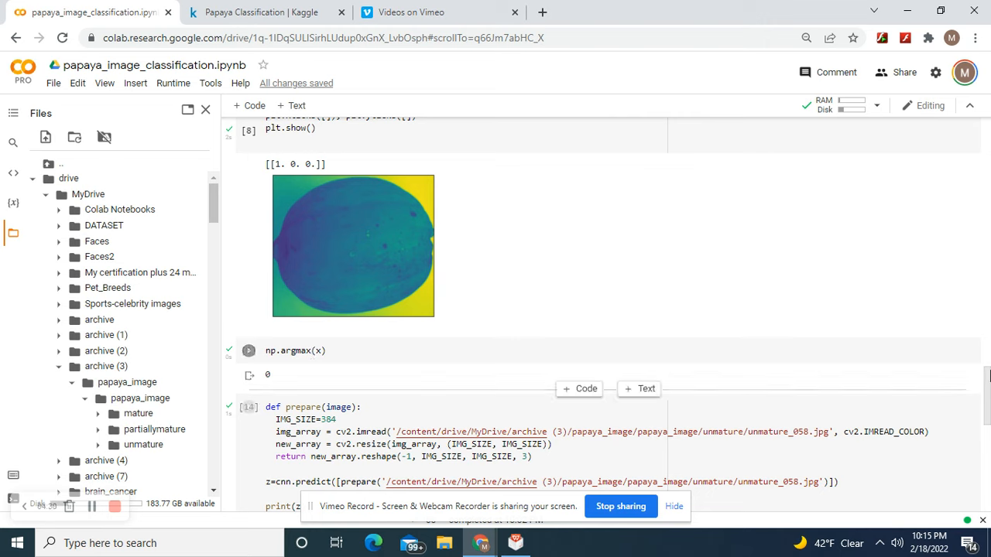
left_click(248, 350)
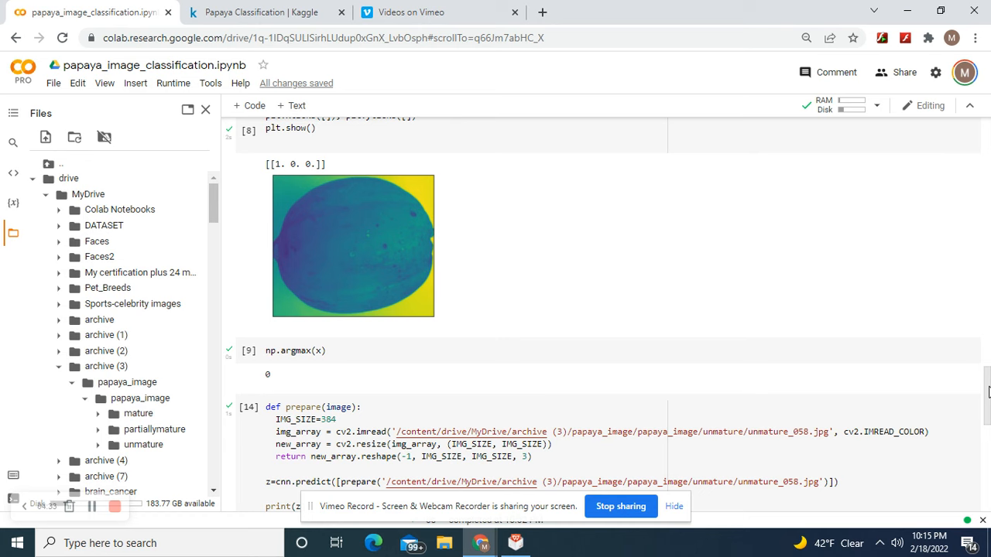
scroll("down", 3)
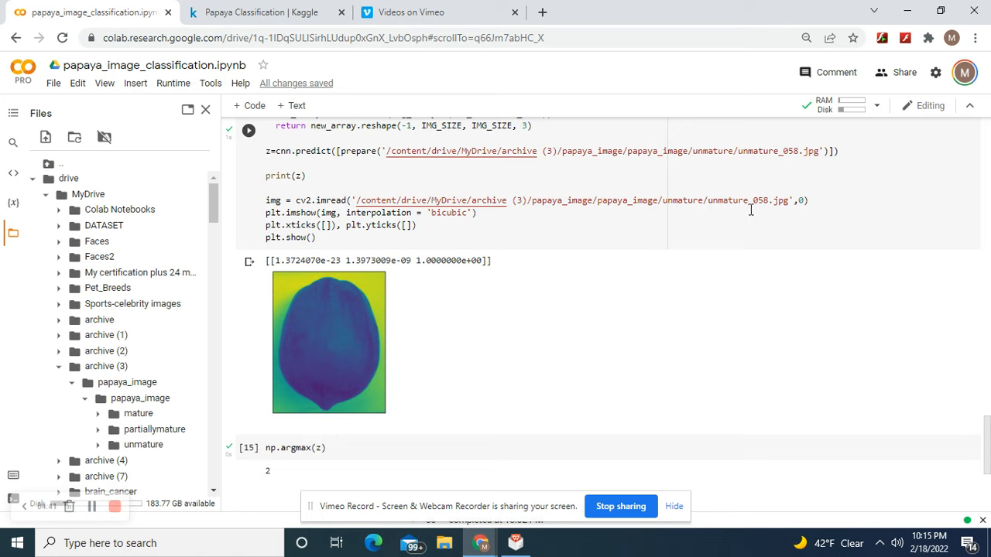
scroll("up", 3)
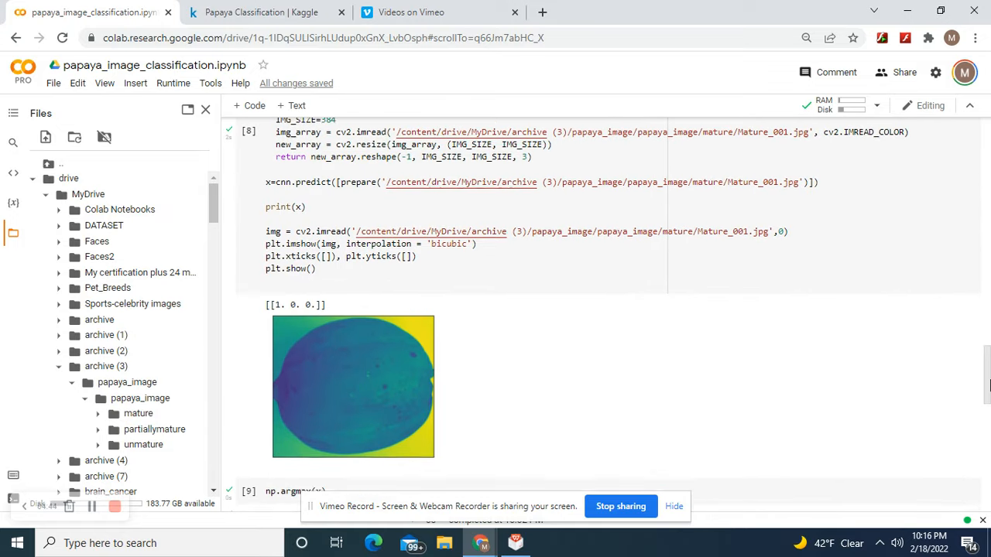
scroll("up", 3)
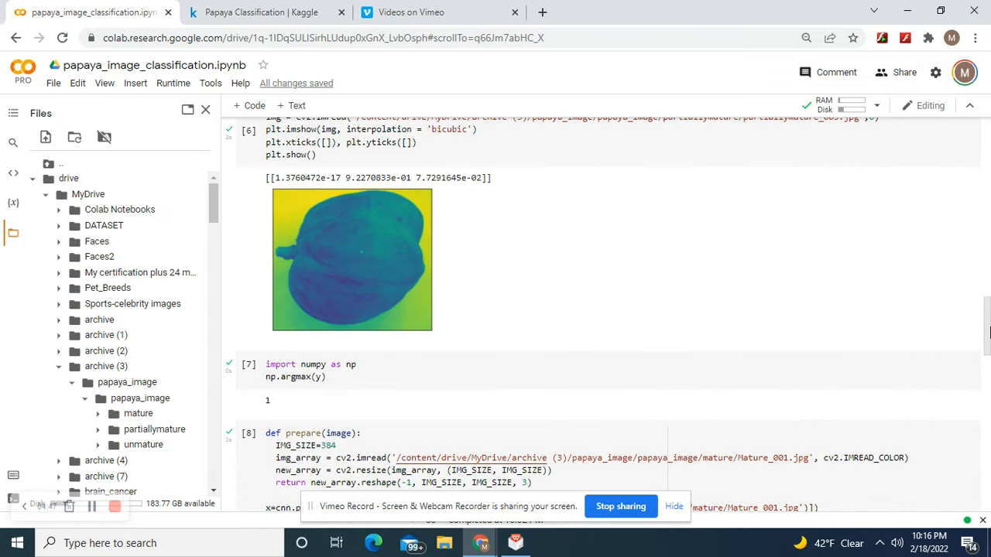
scroll("up", 3)
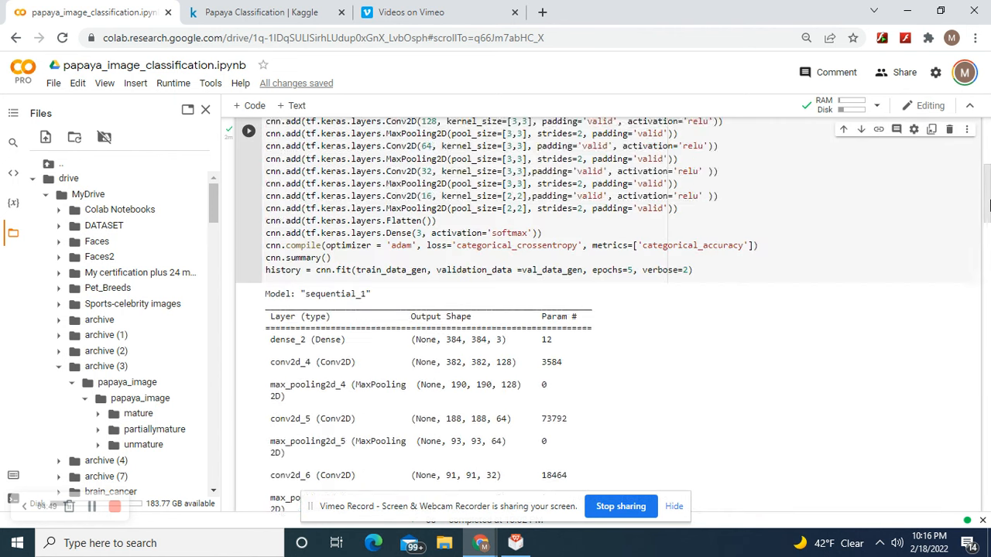
scroll("down", 3)
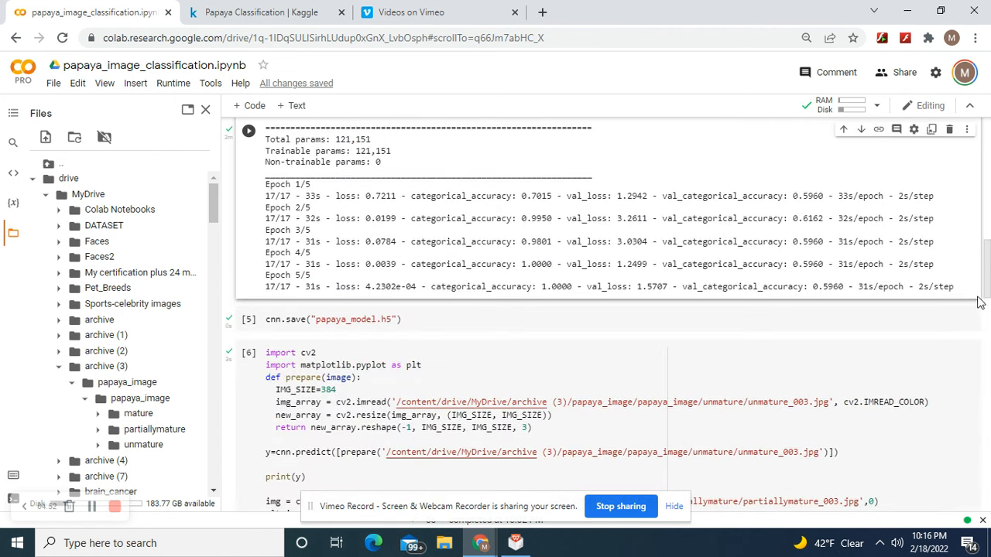
scroll("down", 3)
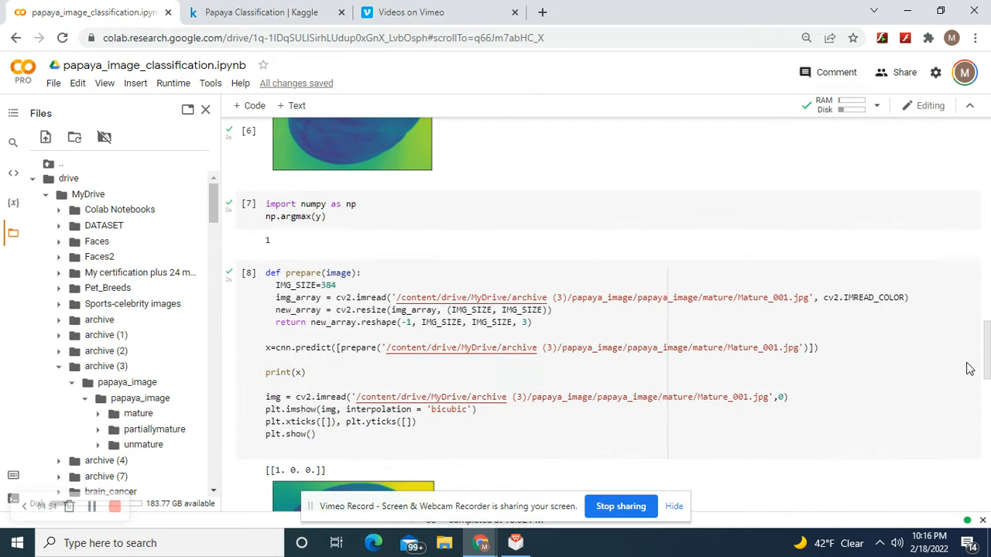
scroll("down", 3)
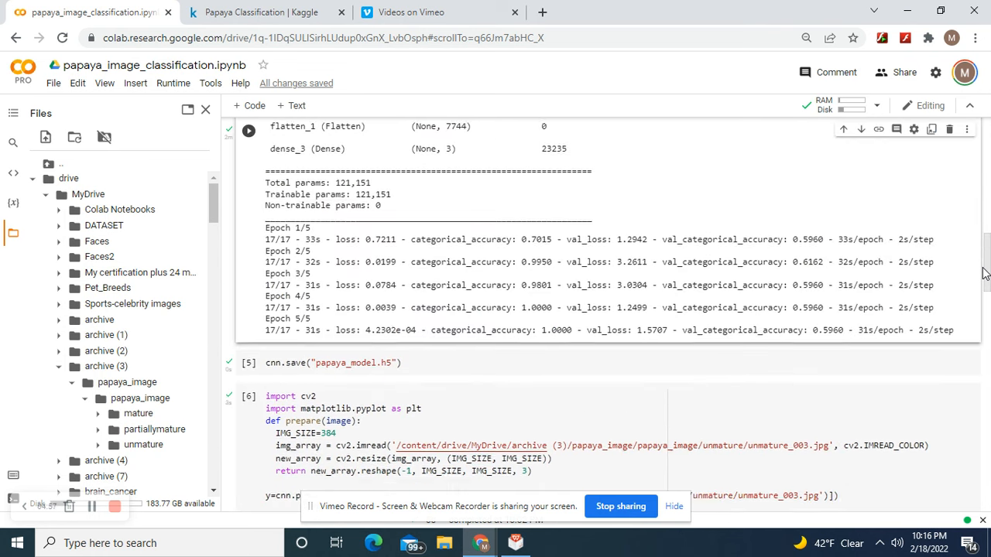
scroll("up", 3)
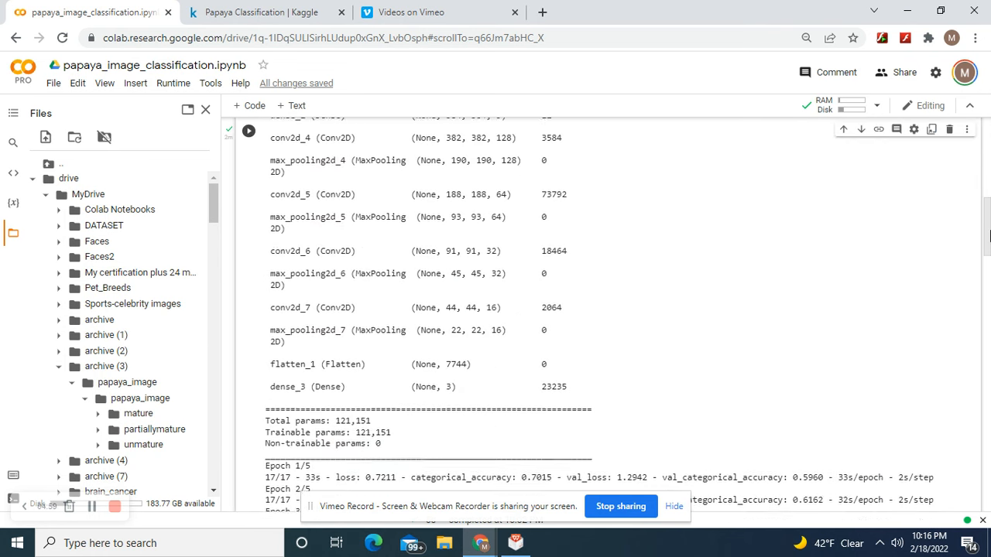
scroll("up", 3)
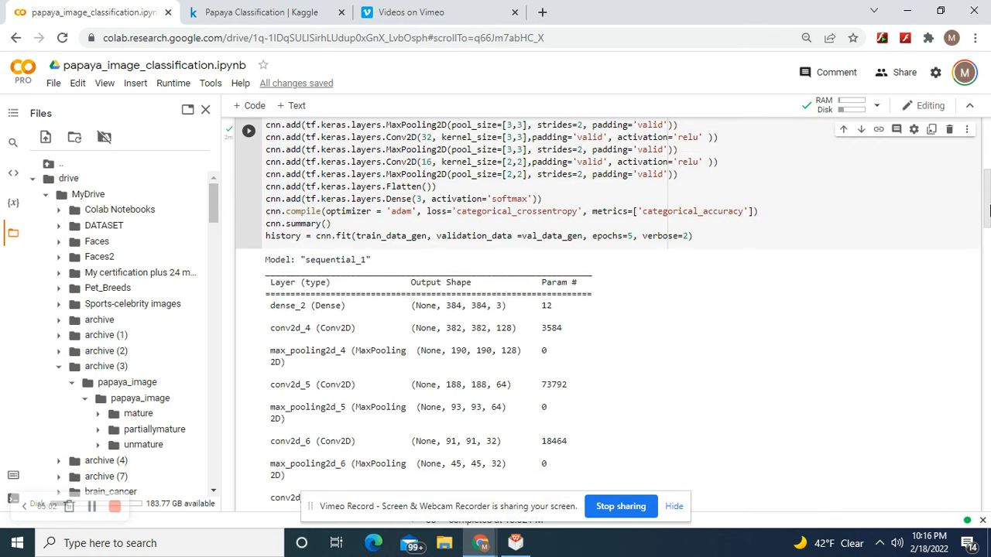
scroll("up", 3)
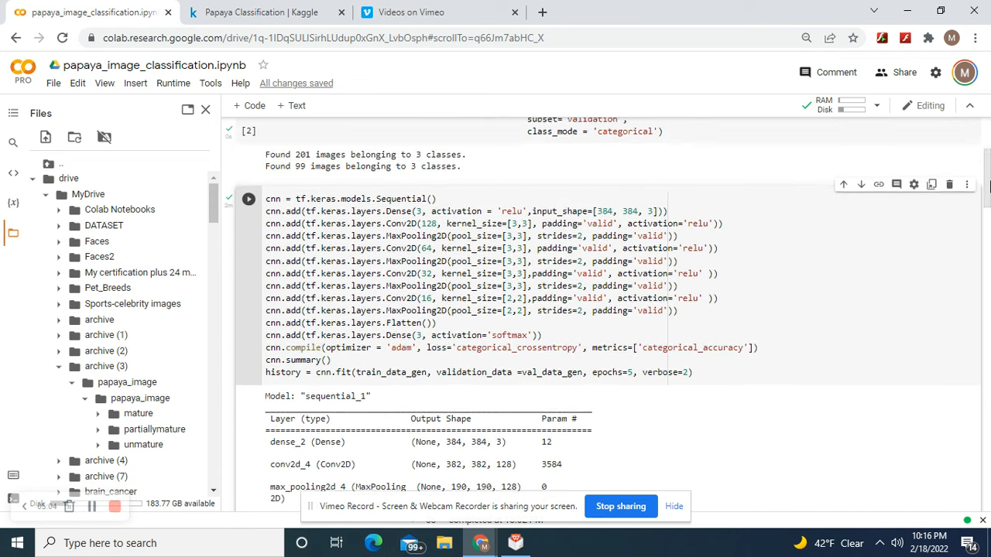
scroll("up", 3)
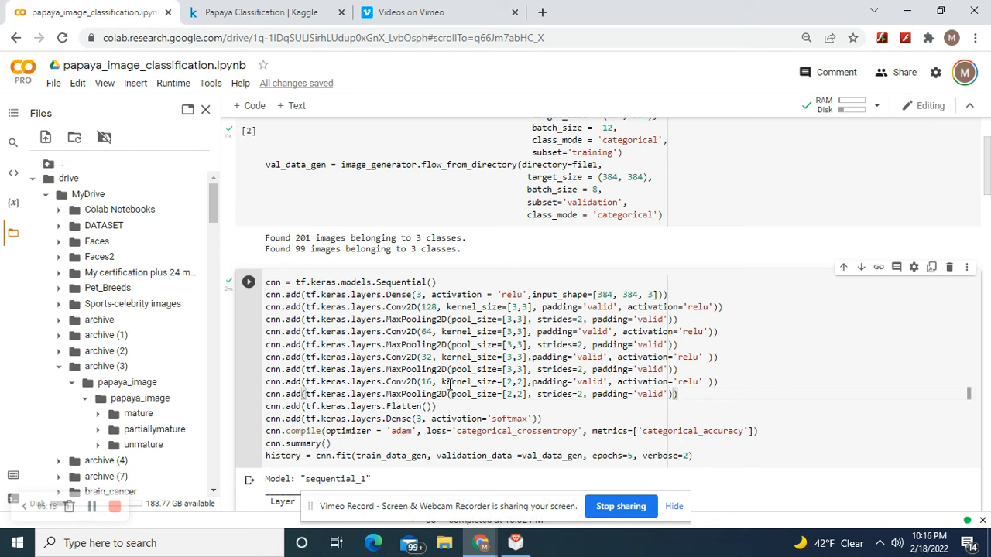
mouse_move(423, 306)
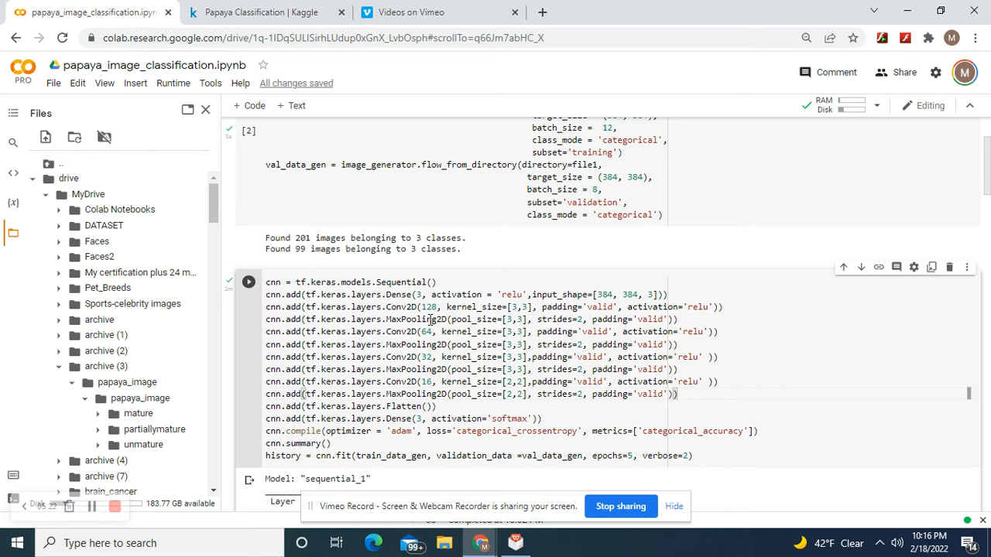
mouse_move(415, 319)
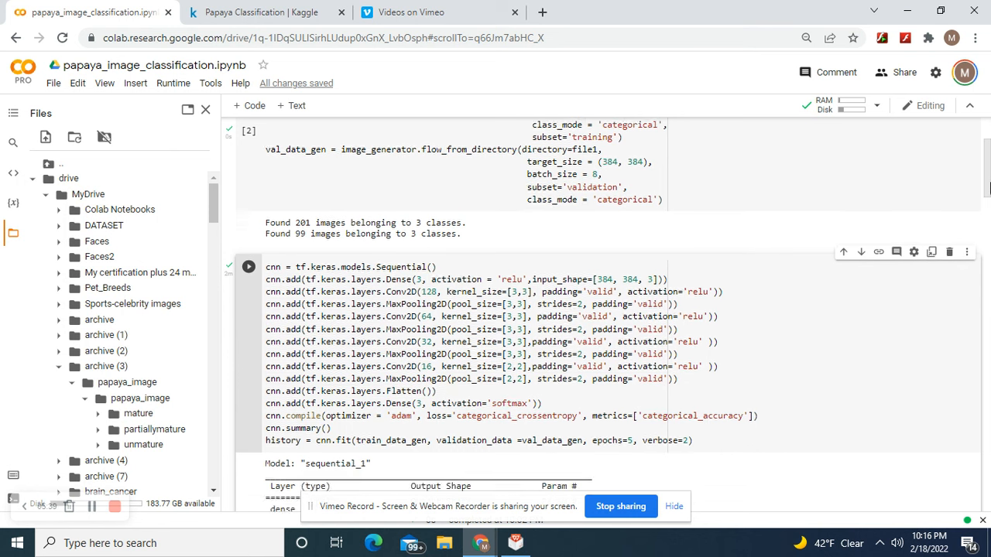
scroll("up", 3)
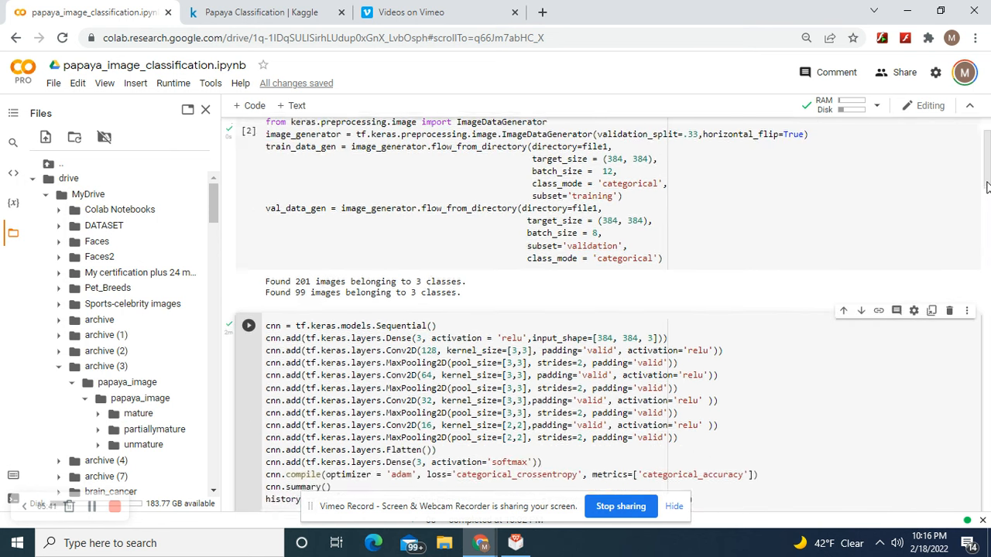
scroll("down", 3)
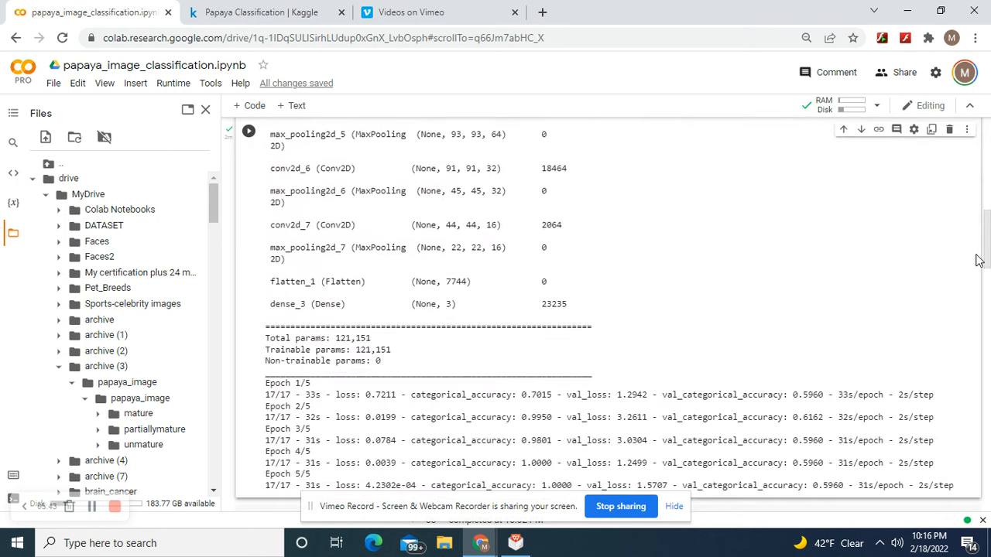
scroll("down", 3)
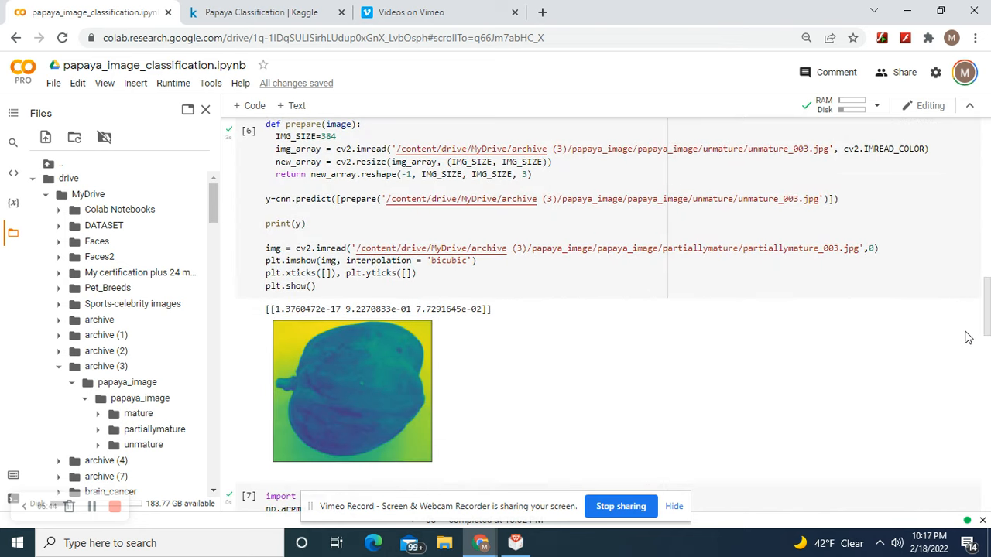
scroll("up", 3)
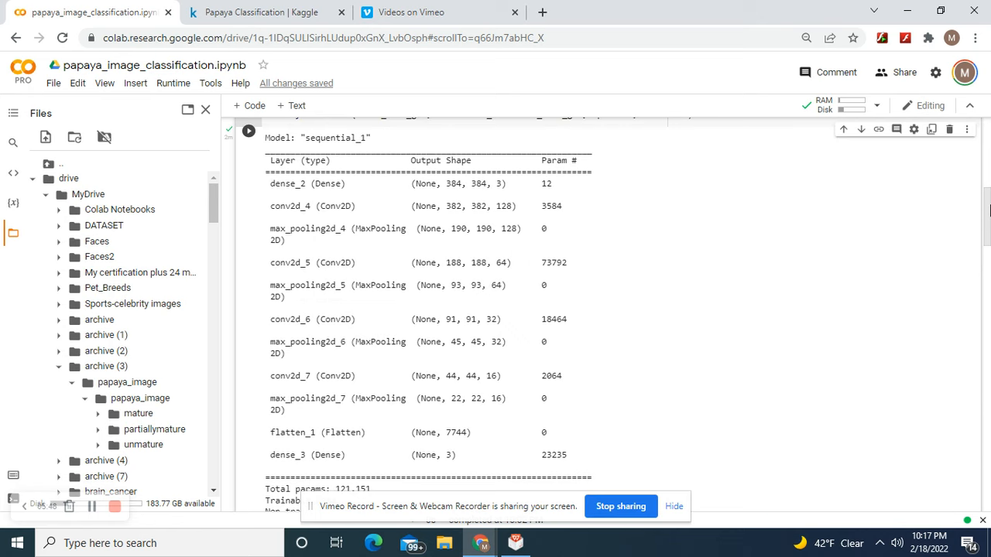
scroll("up", 3)
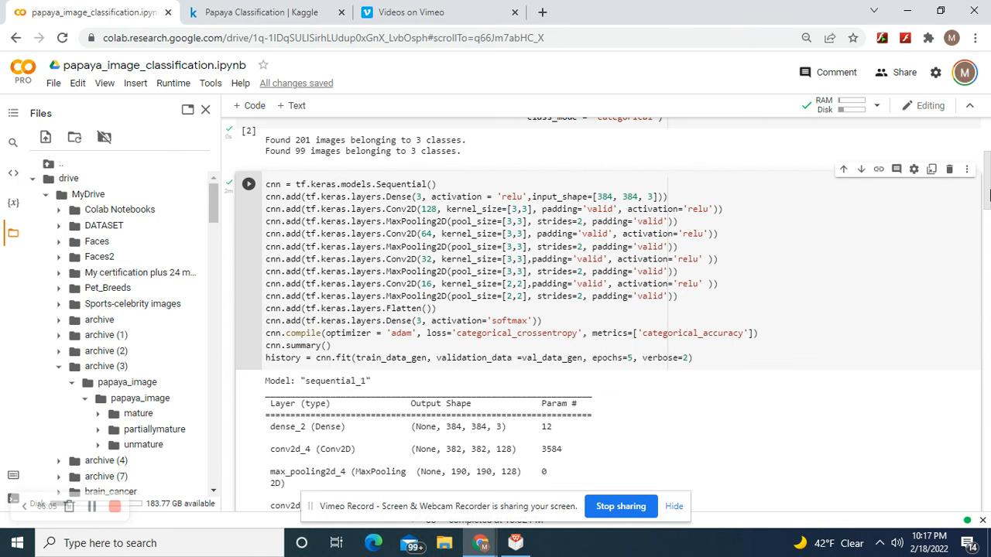
scroll("up", 3)
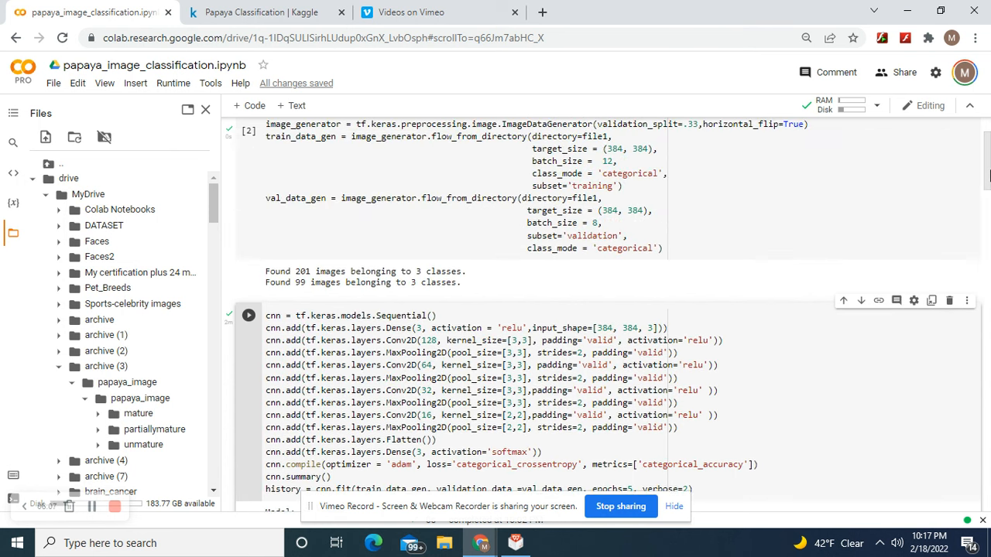
scroll("down", 3)
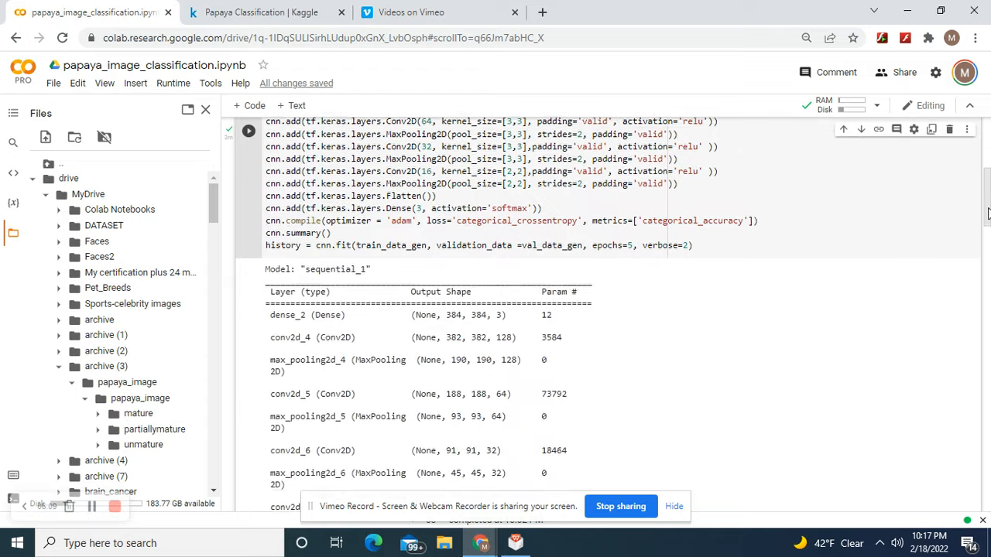
scroll("down", 3)
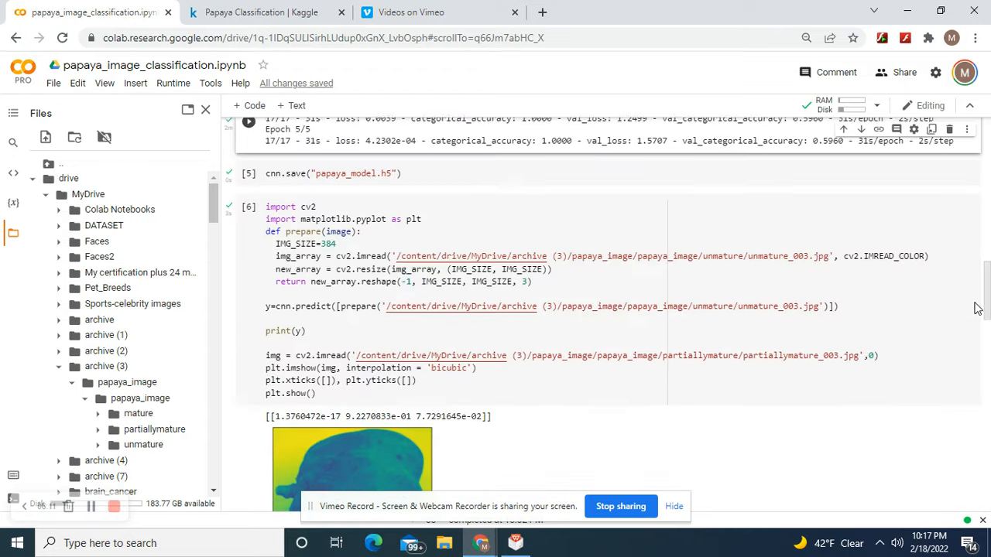
scroll("down", 3)
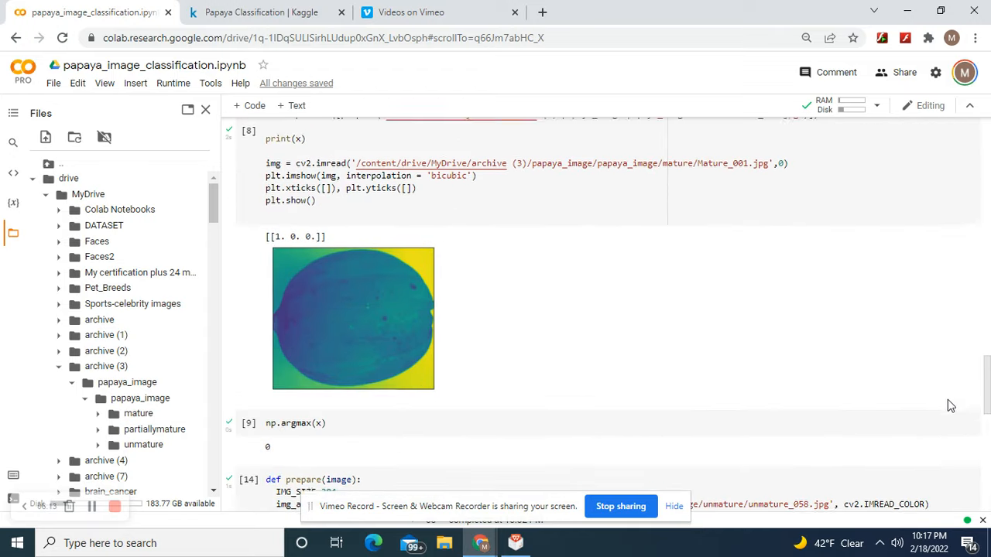
scroll("down", 3)
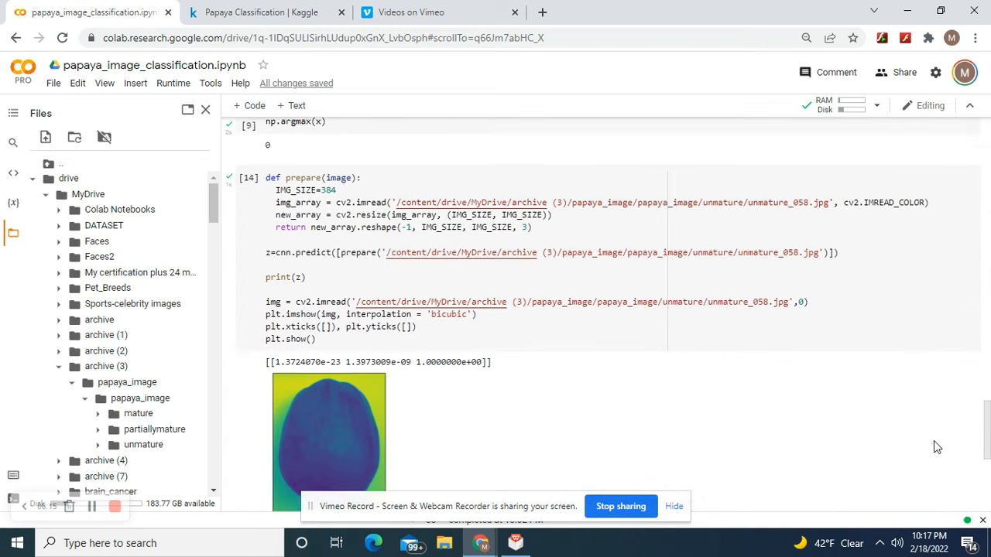
scroll("down", 3)
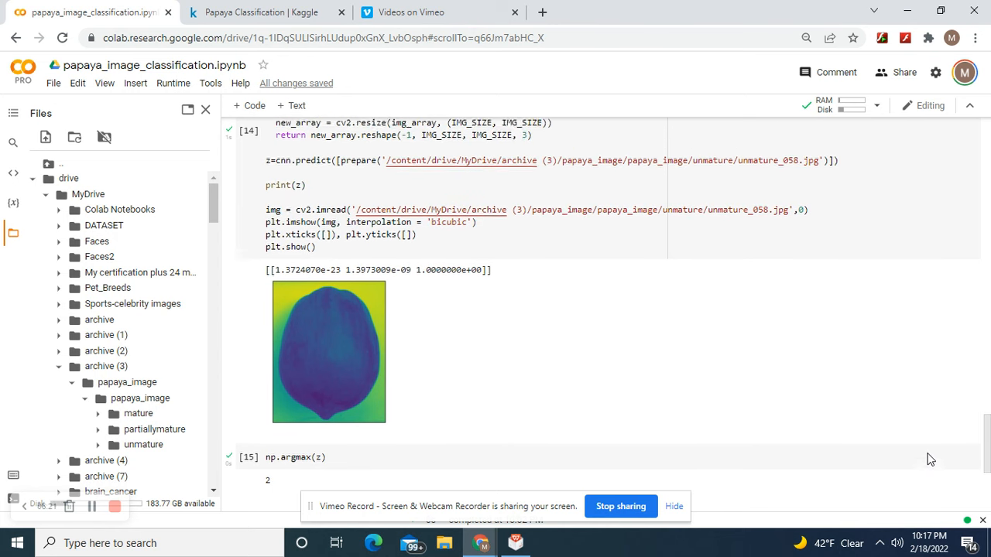
scroll("up", 3)
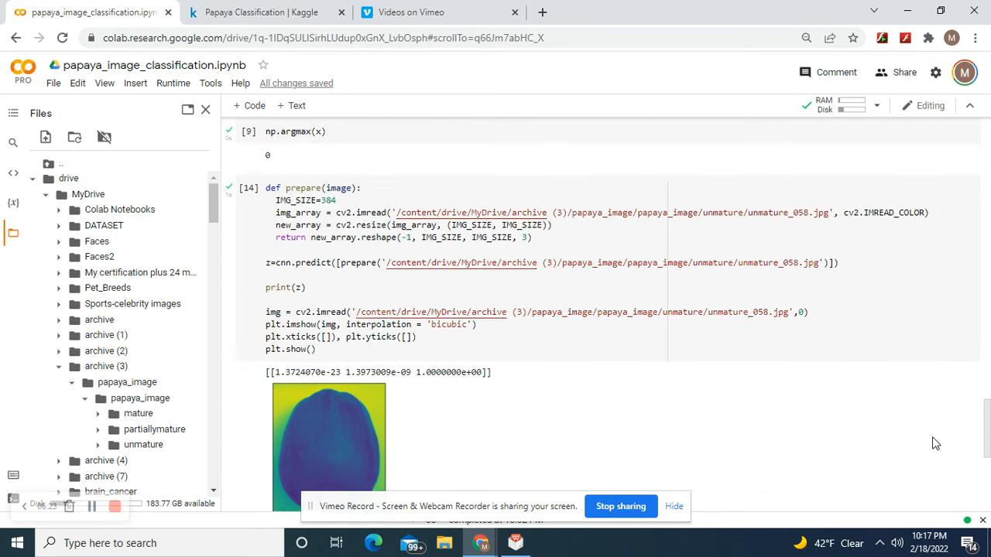
scroll("up", 3)
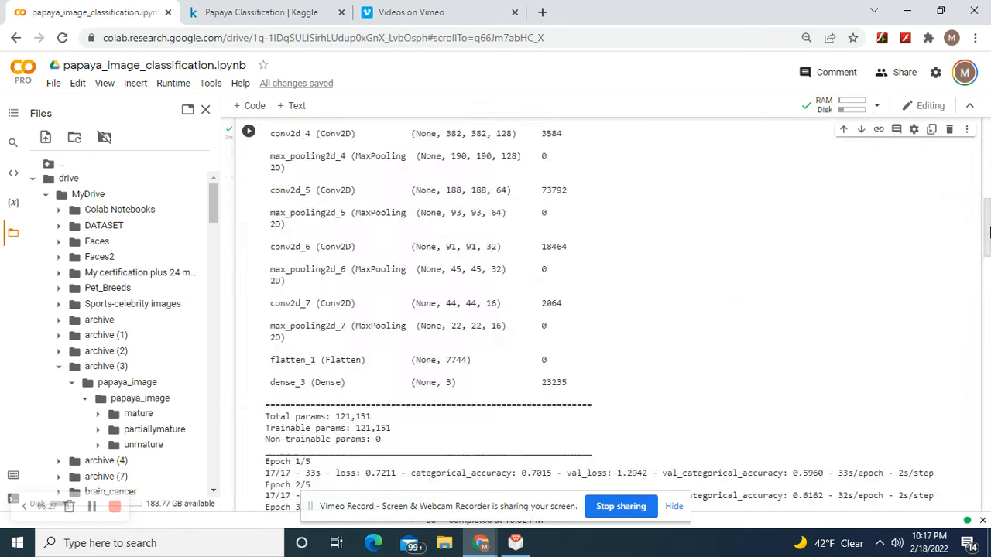
scroll("up", 3)
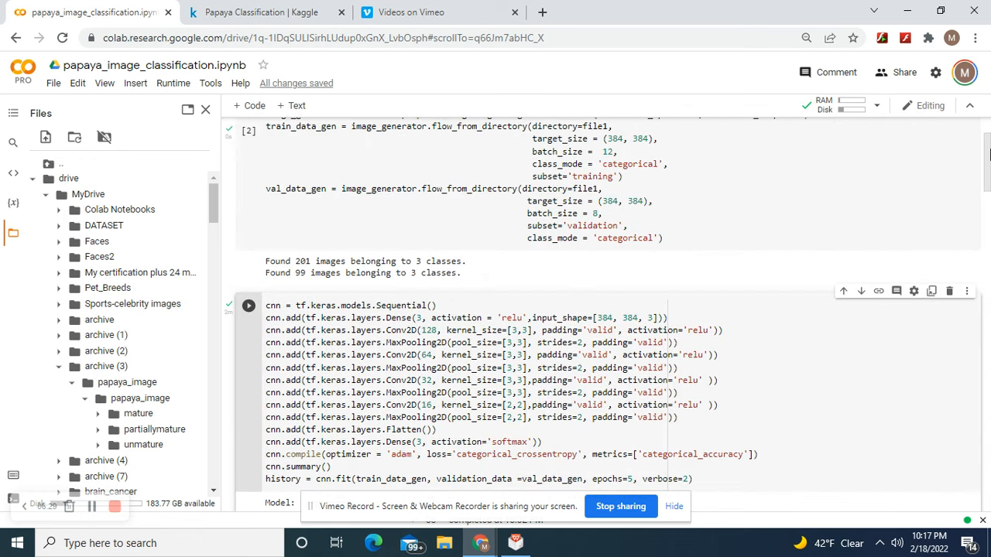
scroll("up", 3)
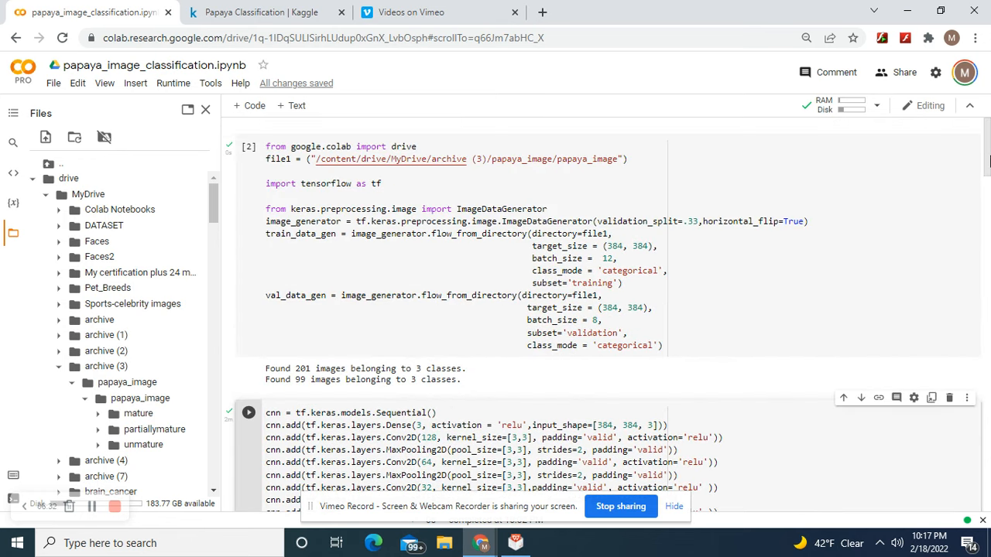
scroll("down", 3)
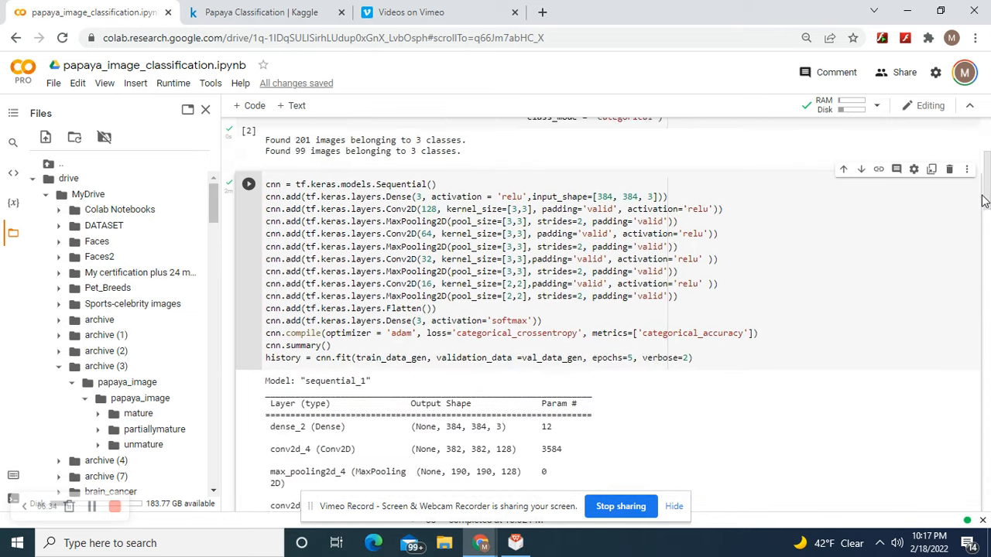
scroll("down", 3)
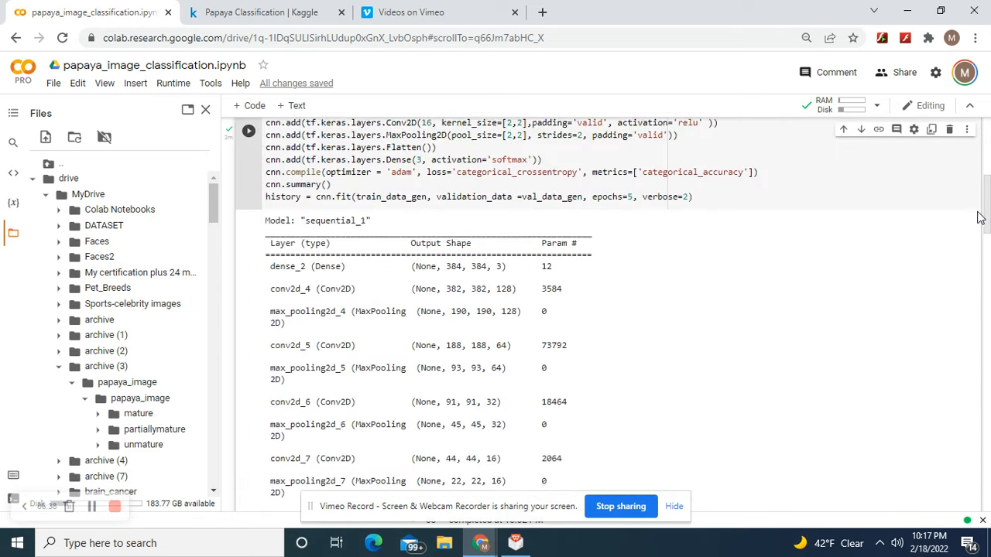
scroll("up", 3)
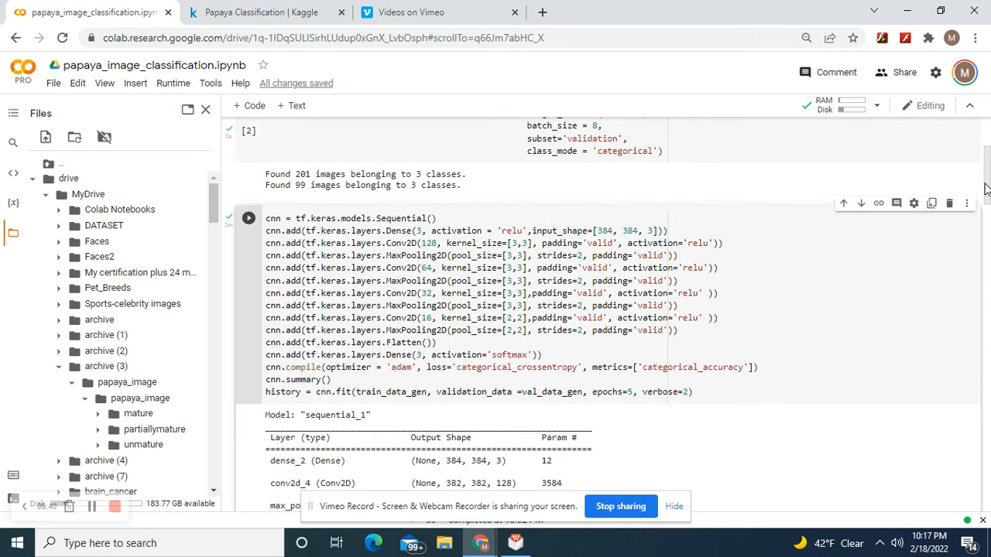
scroll("up", 3)
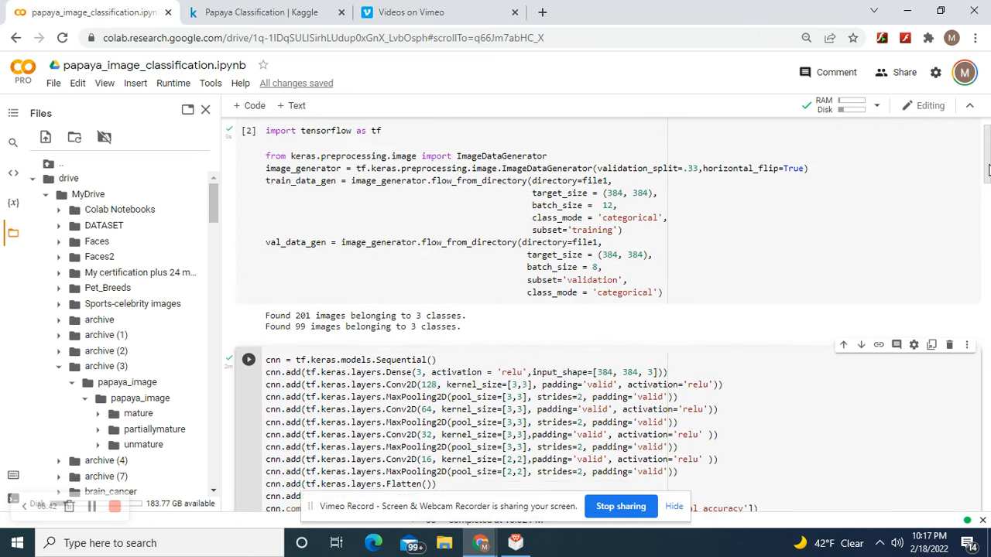
scroll("down", 3)
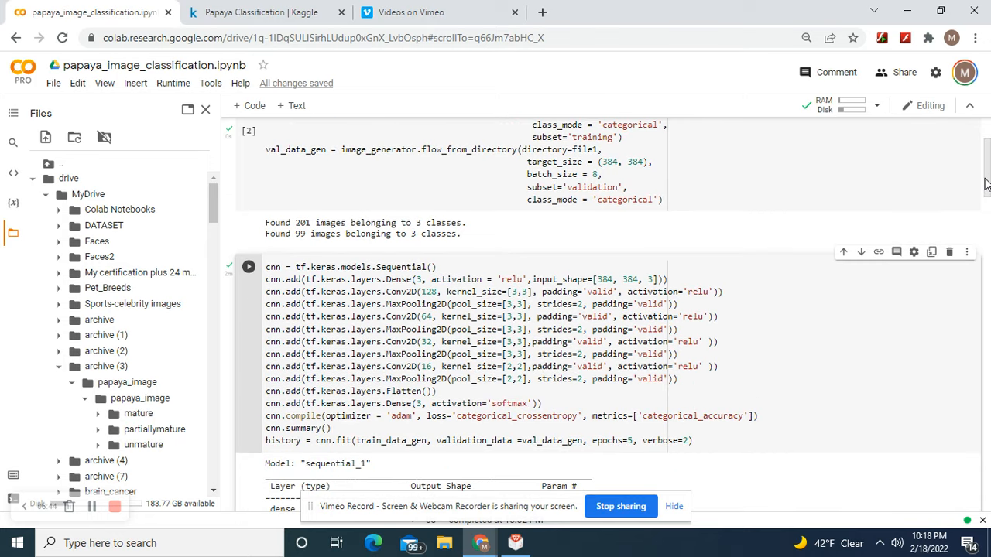